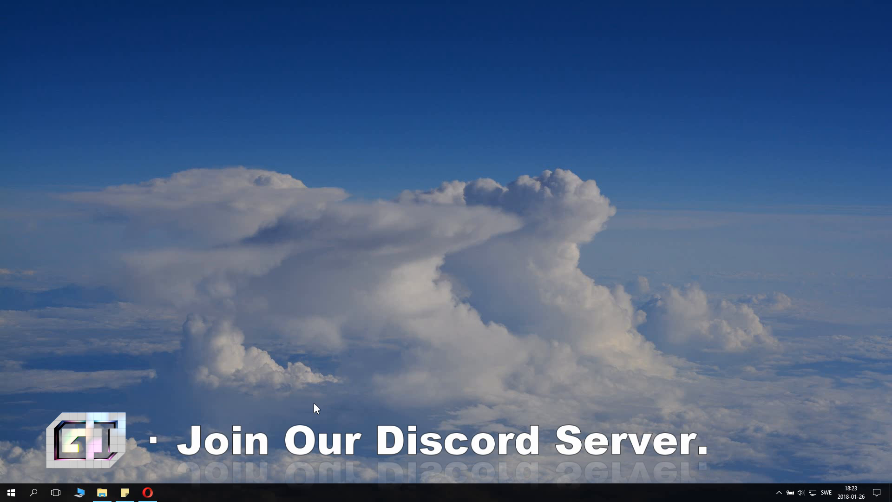
mouse_move(170, 482)
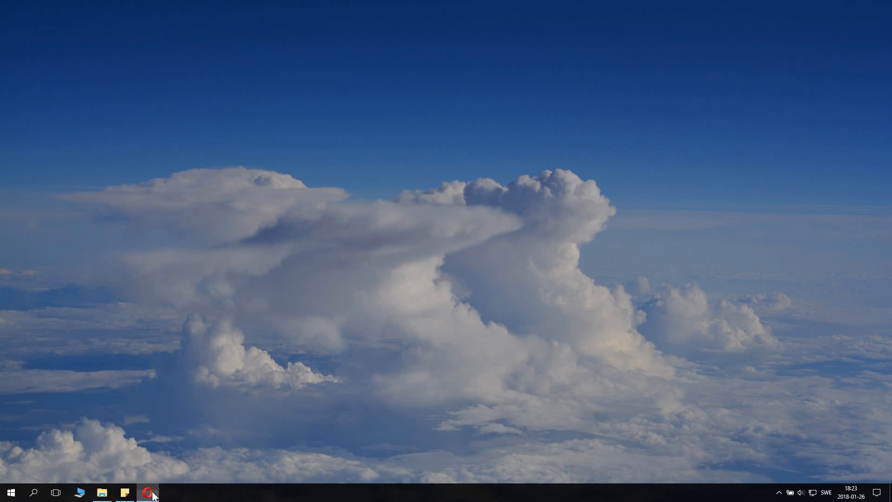
Bring up the browser showing NVIDIA's manual driver search and Intel's graphics driver downloads.
left_click(148, 492)
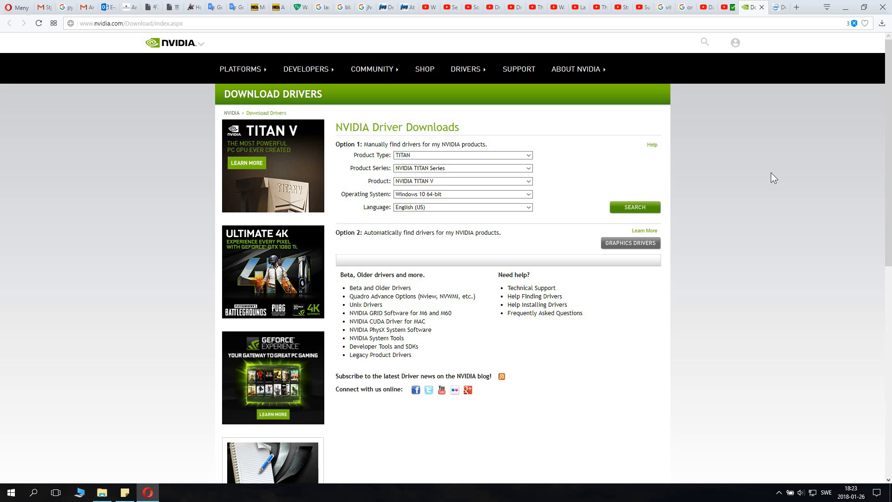
mouse_move(489, 131)
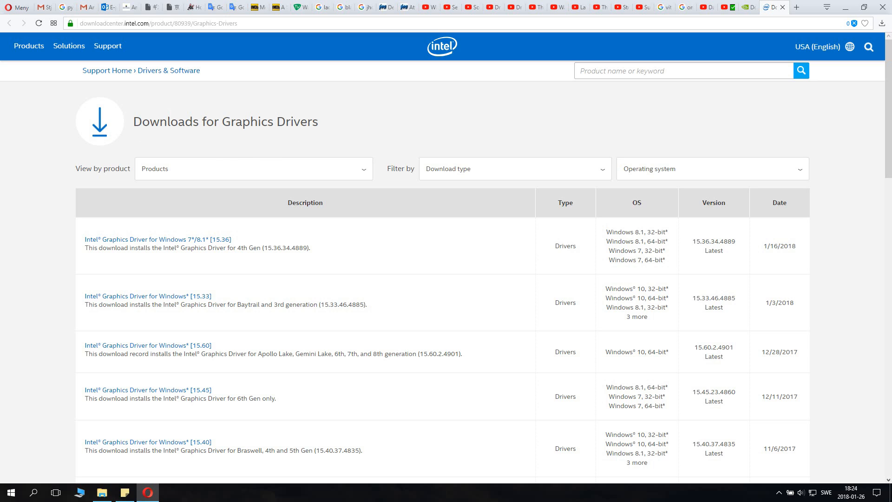
List Intel graphics products by processor generation, then bring up the taskbar This PC shortcuts.
left_click(252, 168)
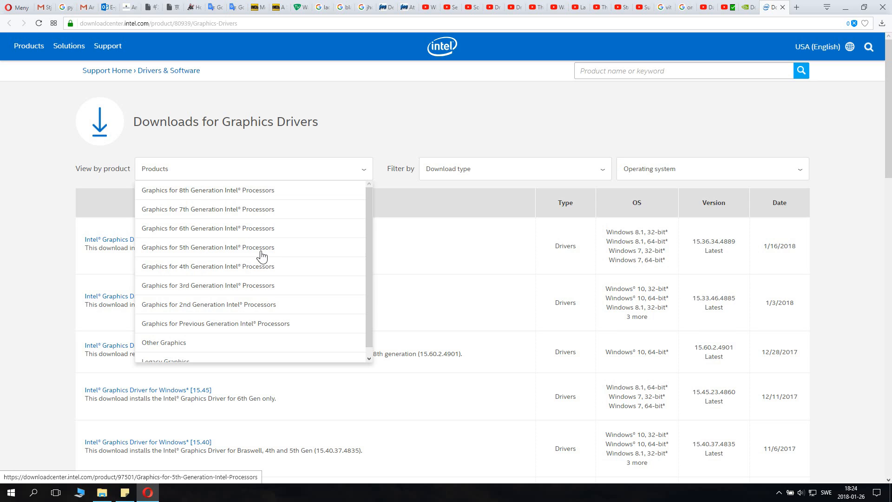
mouse_move(237, 258)
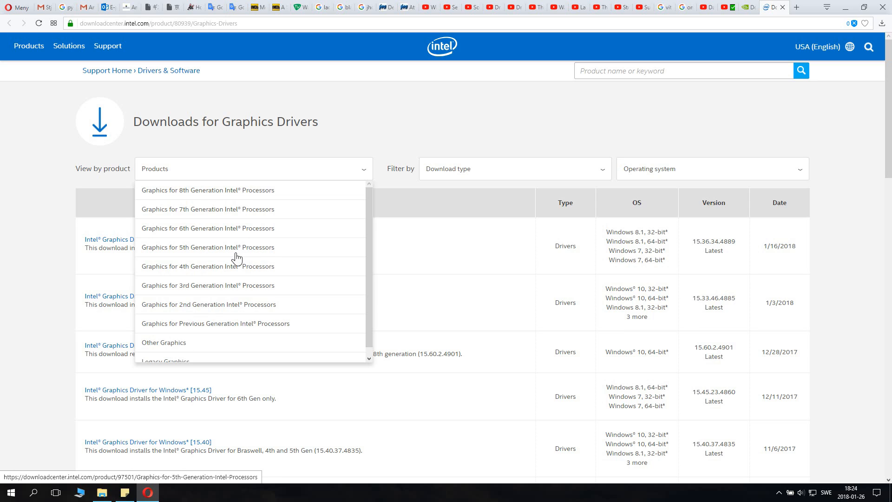
right_click(81, 491)
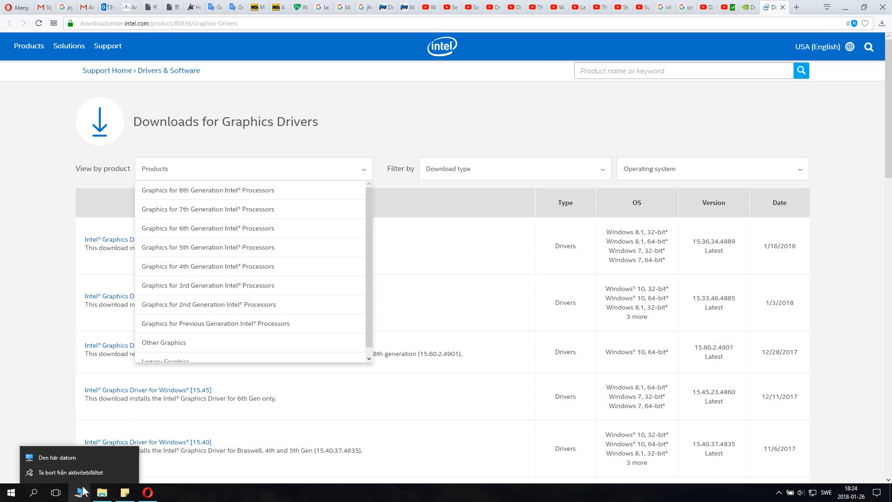
Check This PC's system properties: Intel Core i5-7200U, 8 GB RAM, Windows 10 Home 64-bit.
left_click(55, 458)
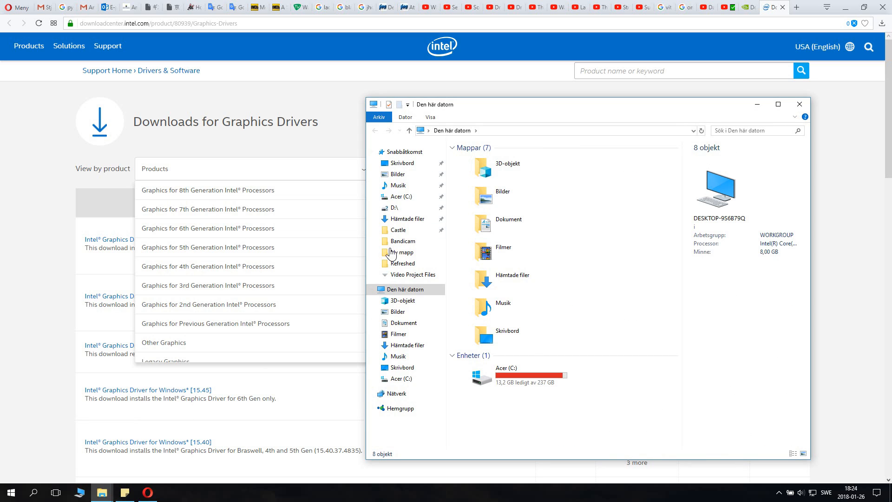
right_click(453, 130)
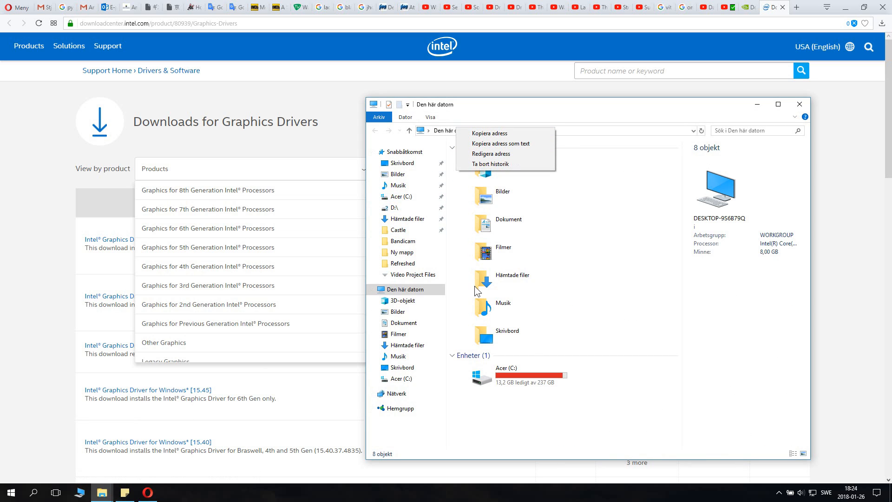
right_click(404, 289)
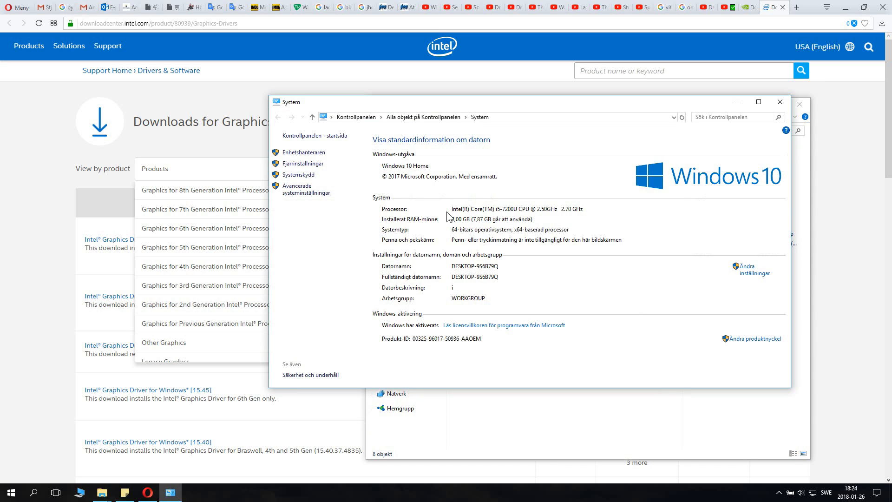
mouse_move(552, 228)
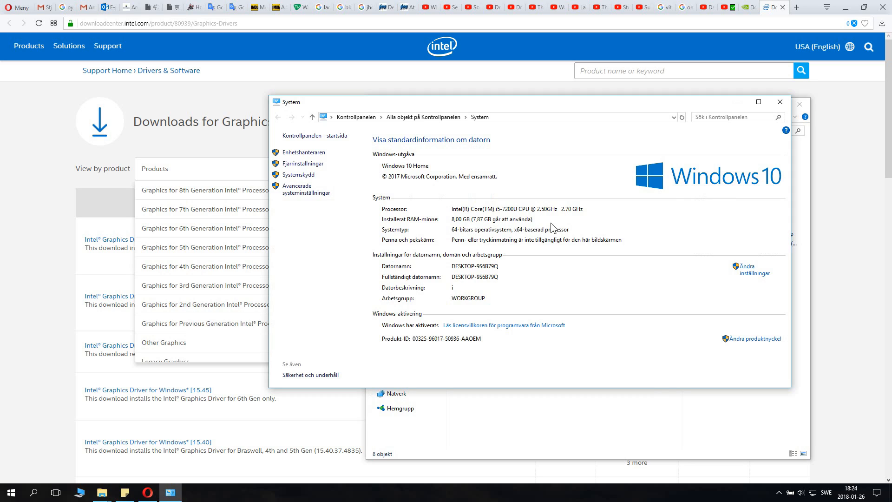
mouse_move(603, 217)
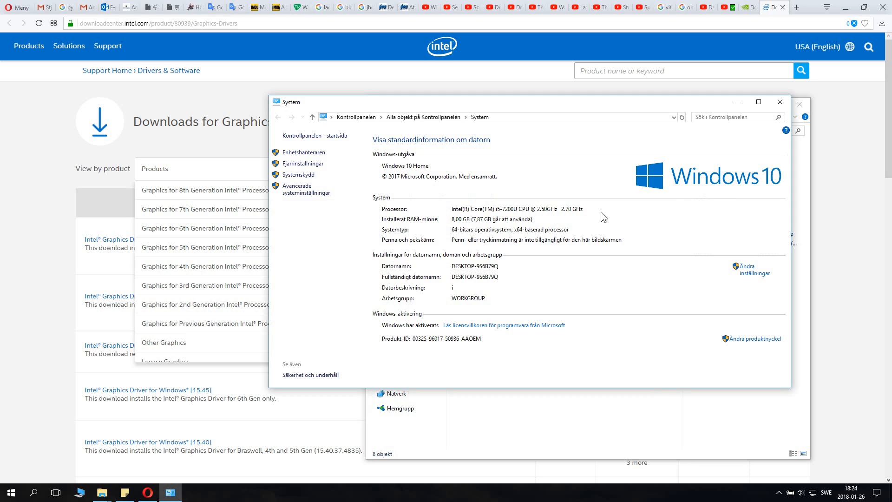
mouse_move(464, 366)
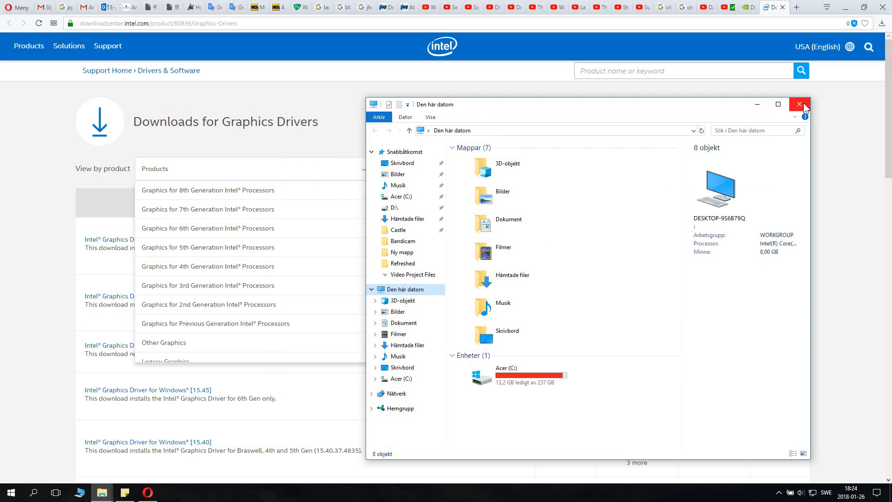
Close File Explorer and return to Intel's processor-generation product list.
left_click(802, 105)
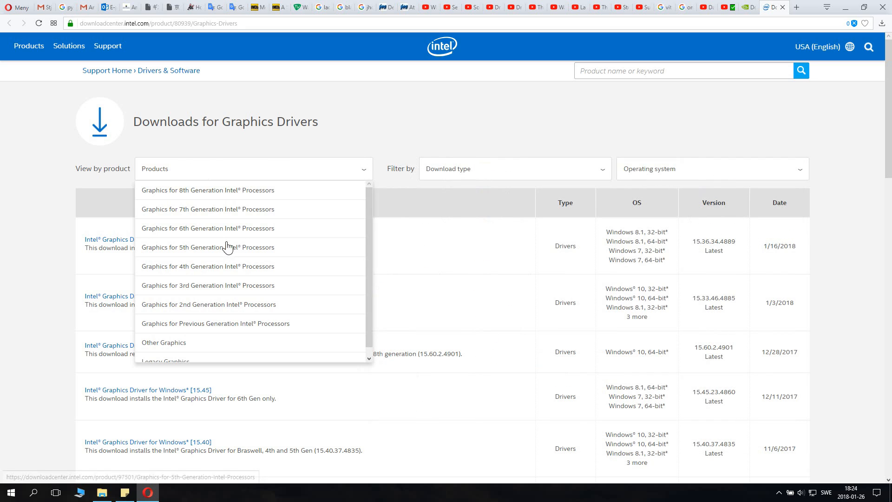
left_click(207, 209)
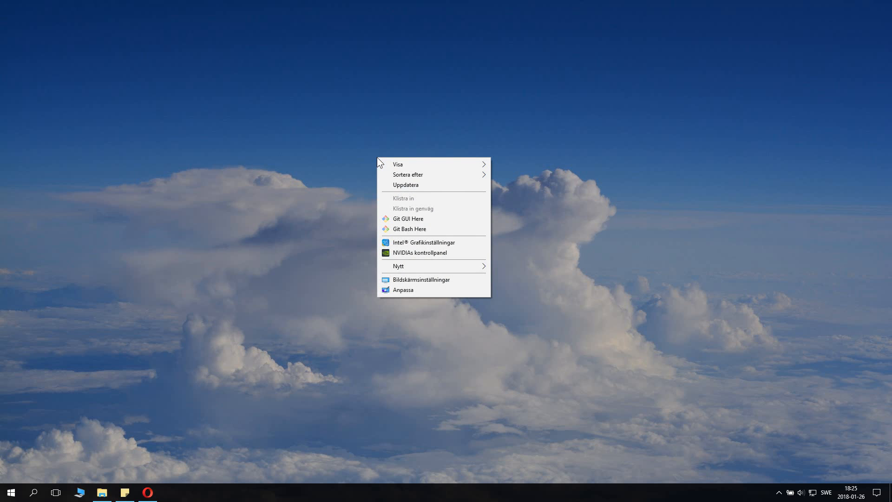
mouse_move(629, 83)
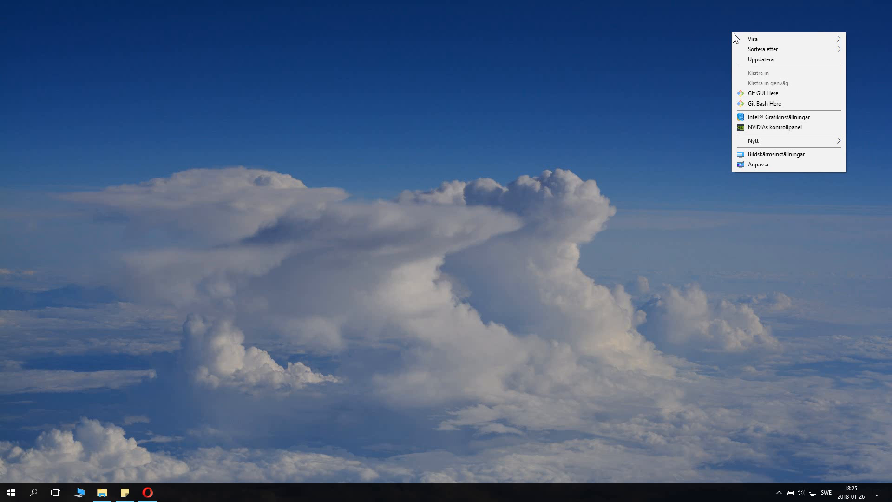
mouse_move(601, 222)
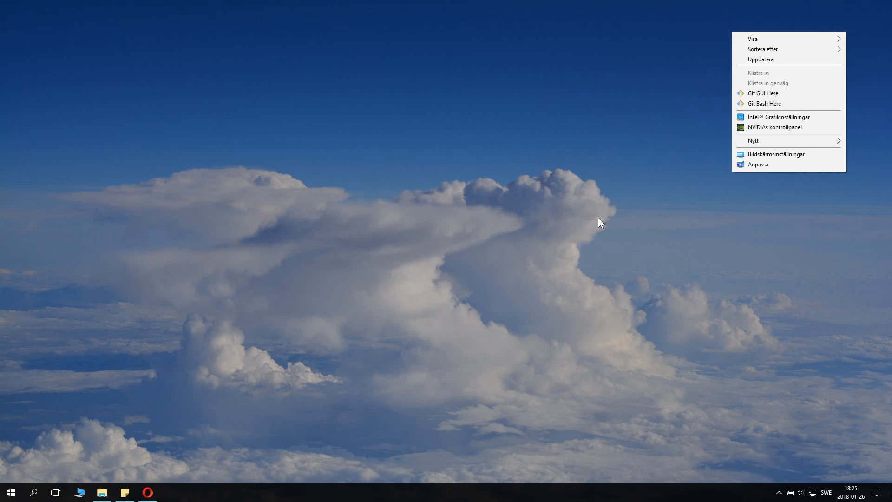
mouse_move(379, 176)
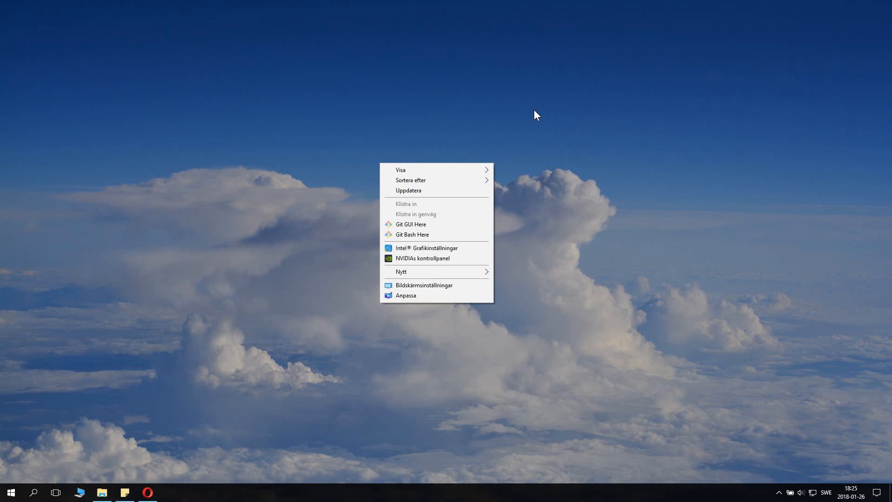
mouse_move(448, 118)
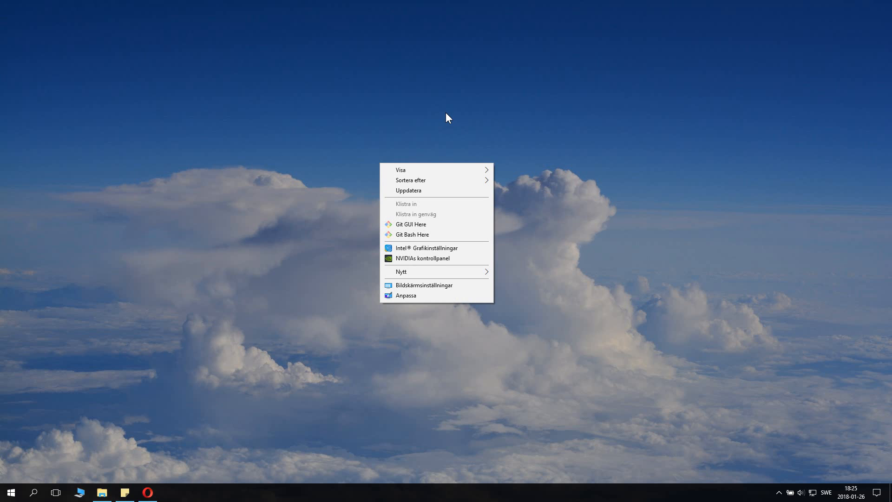
mouse_move(416, 250)
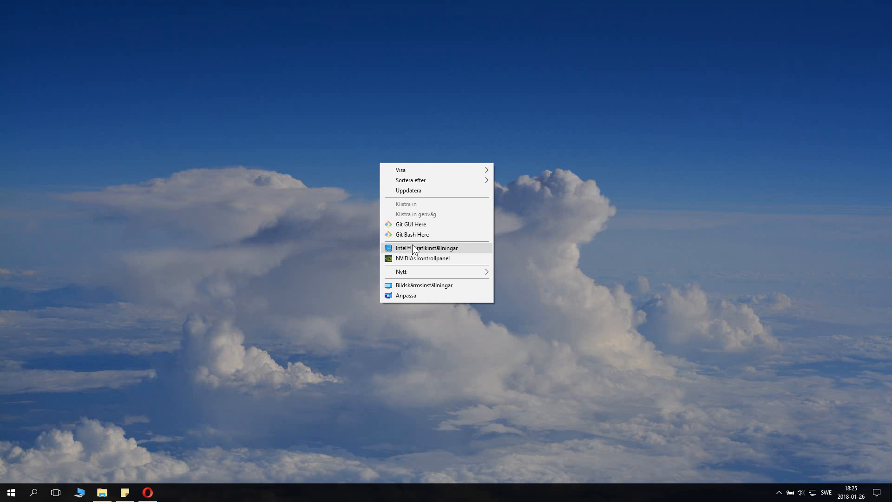
mouse_move(462, 256)
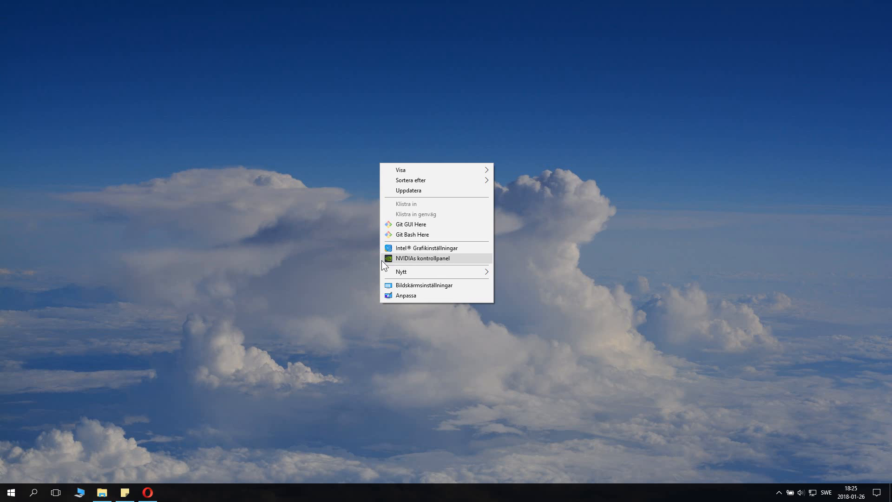
mouse_move(430, 264)
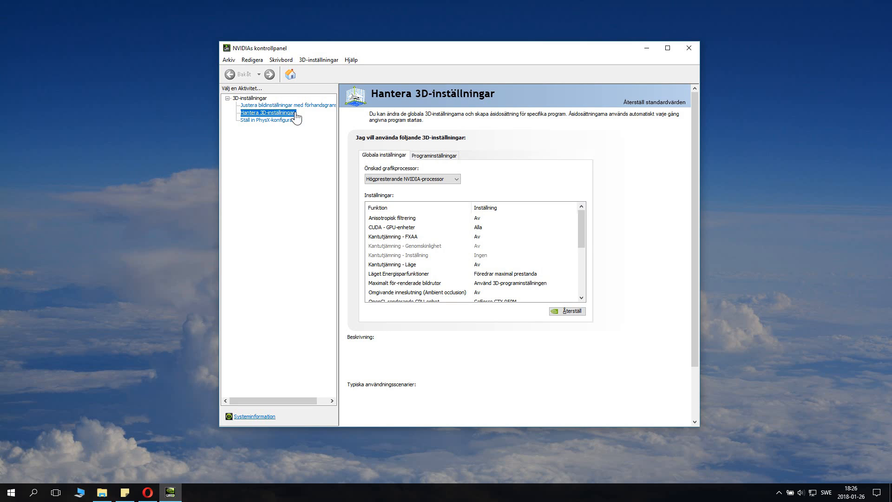
mouse_move(276, 115)
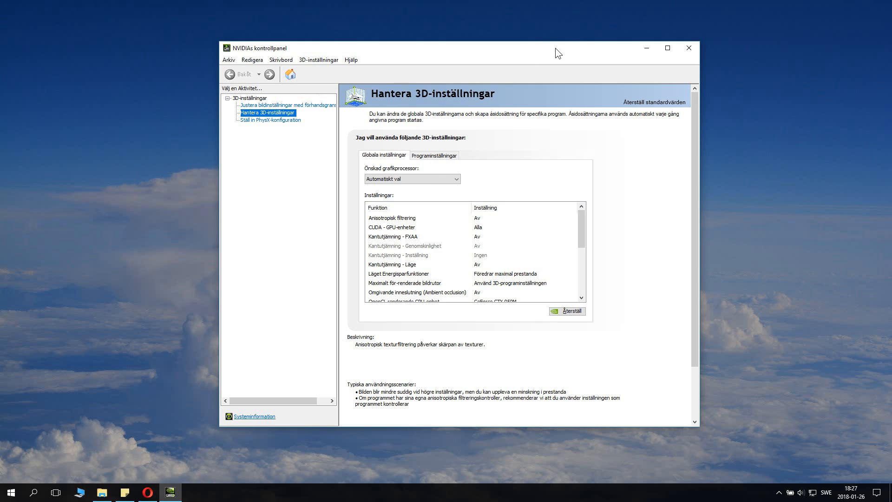
mouse_move(501, 58)
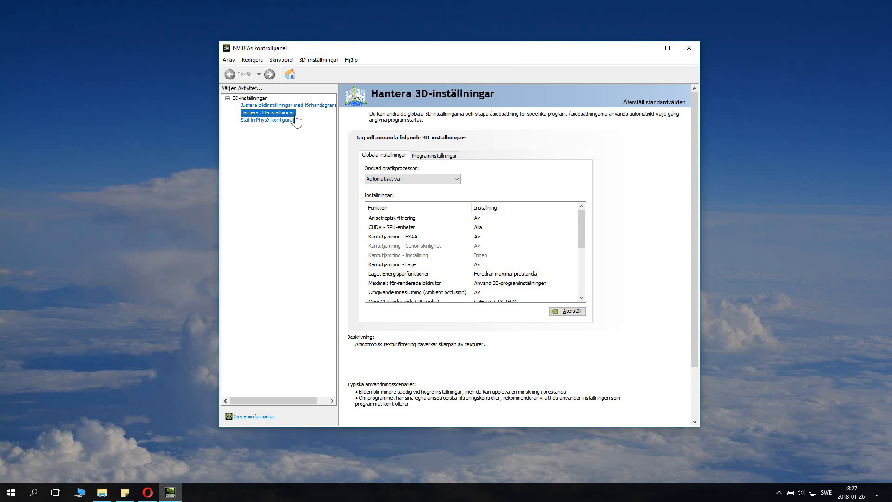
mouse_move(297, 120)
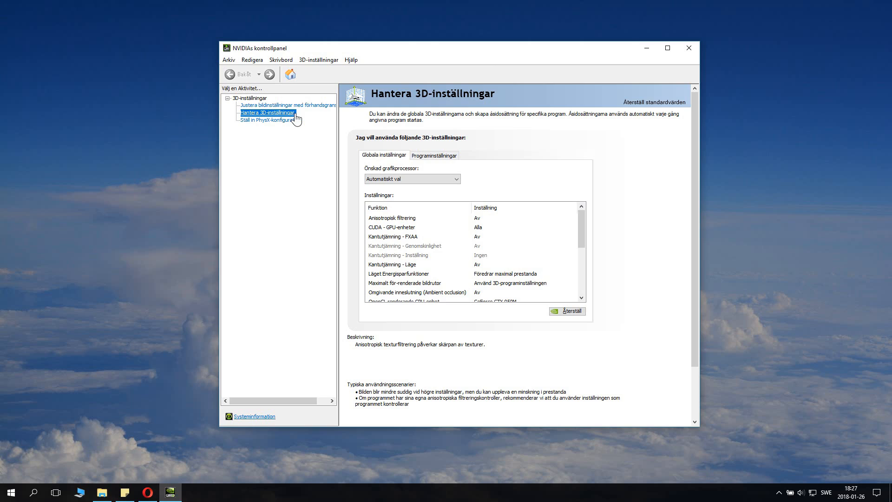
Review the three preferred graphics processor choices, leaving automatic selection in place.
left_click(411, 179)
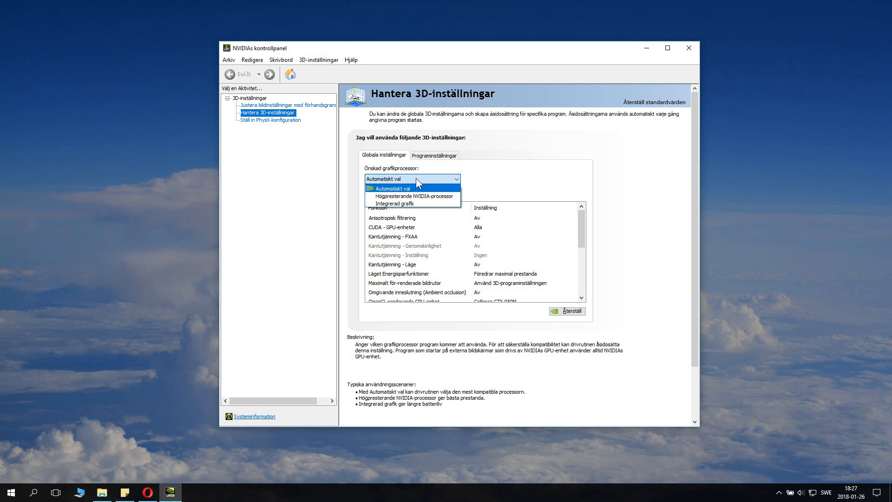
mouse_move(433, 178)
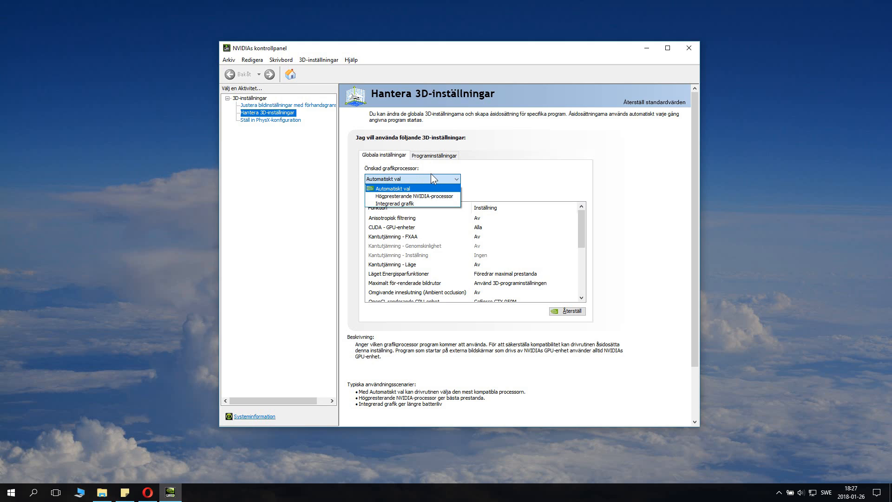
mouse_move(437, 175)
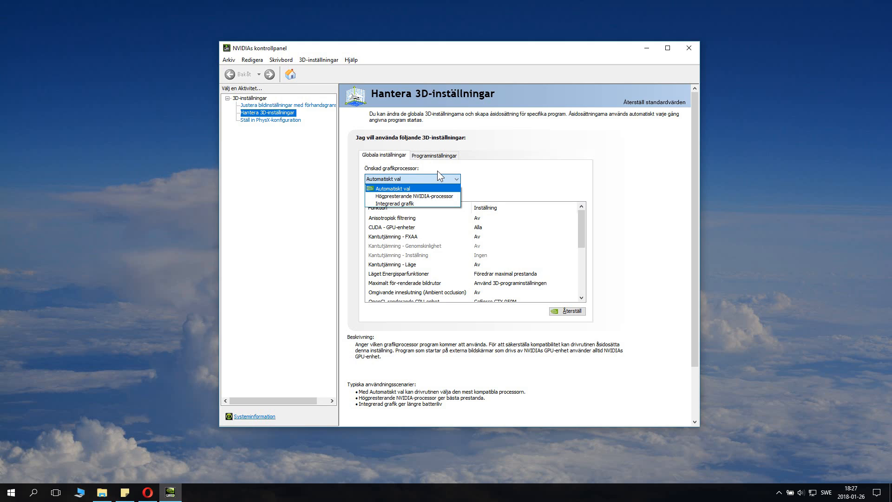
mouse_move(522, 154)
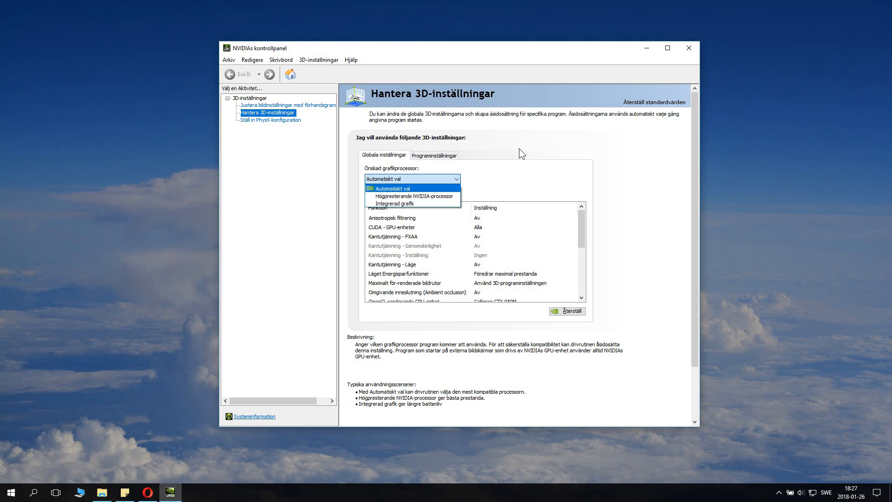
mouse_move(505, 150)
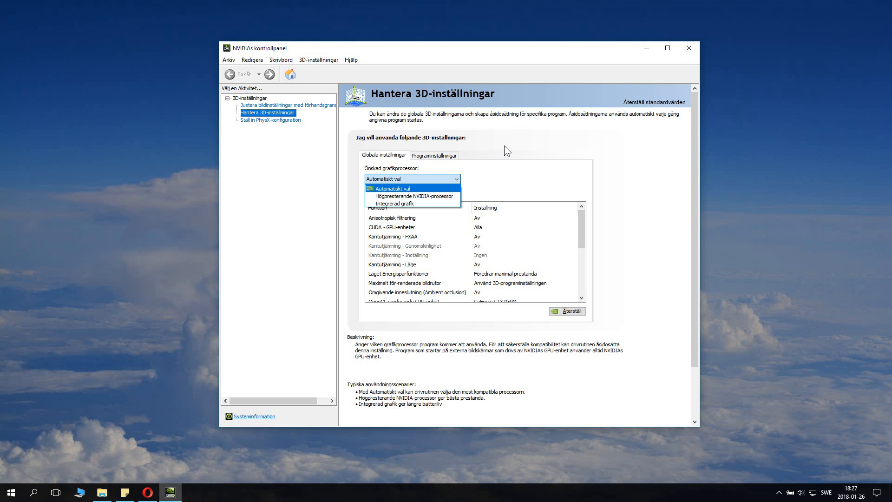
mouse_move(481, 153)
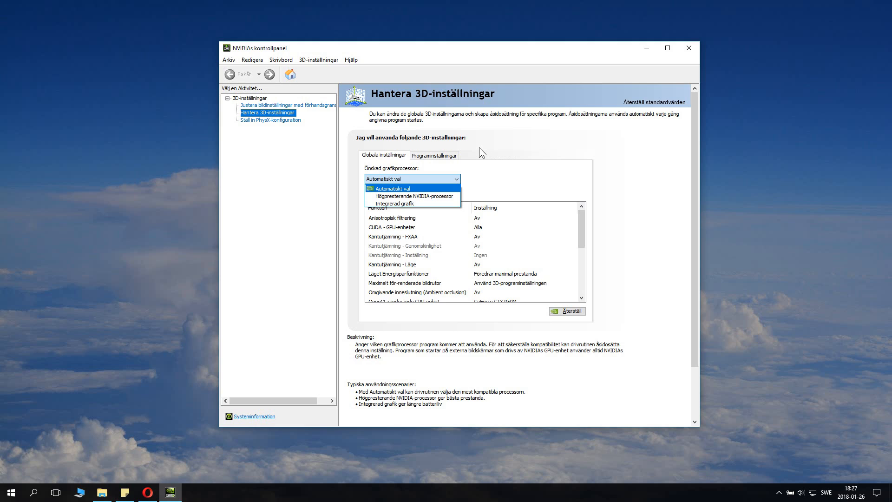
mouse_move(468, 151)
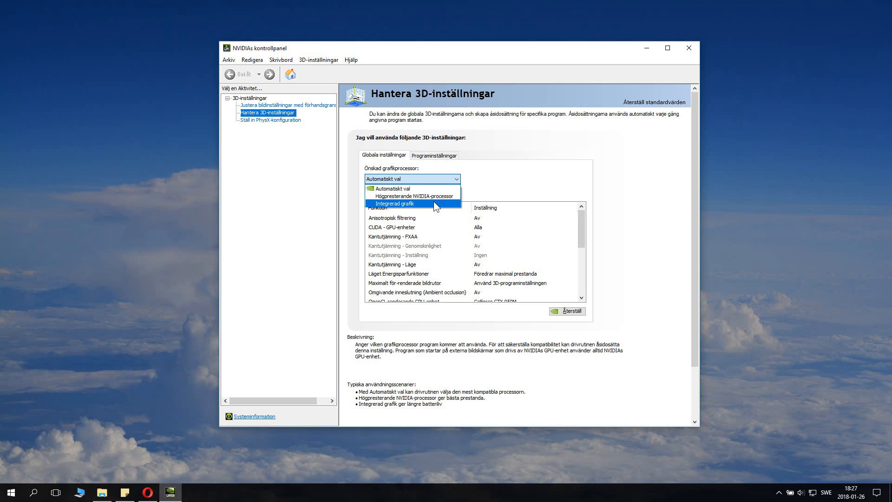
mouse_move(397, 188)
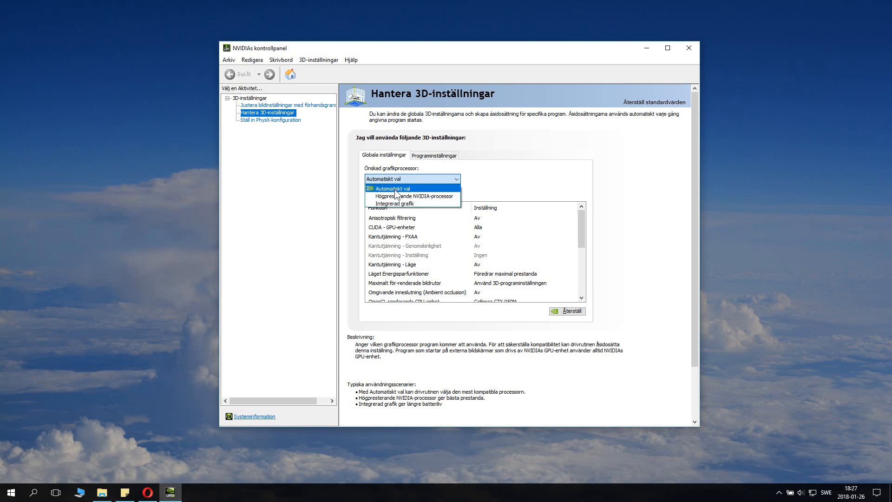
left_click(391, 188)
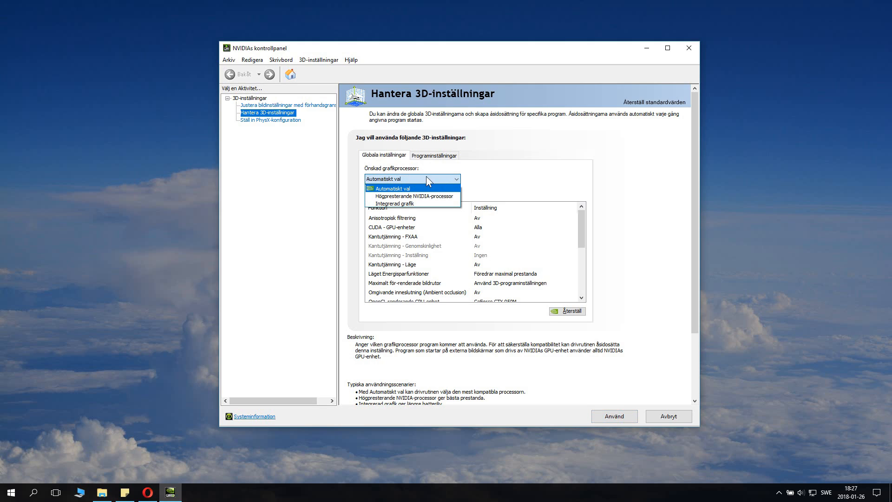
mouse_move(382, 179)
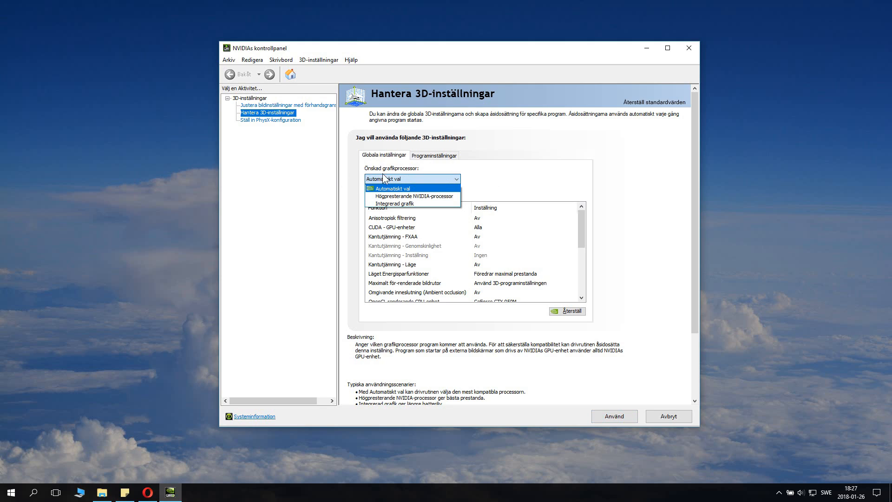
mouse_move(399, 171)
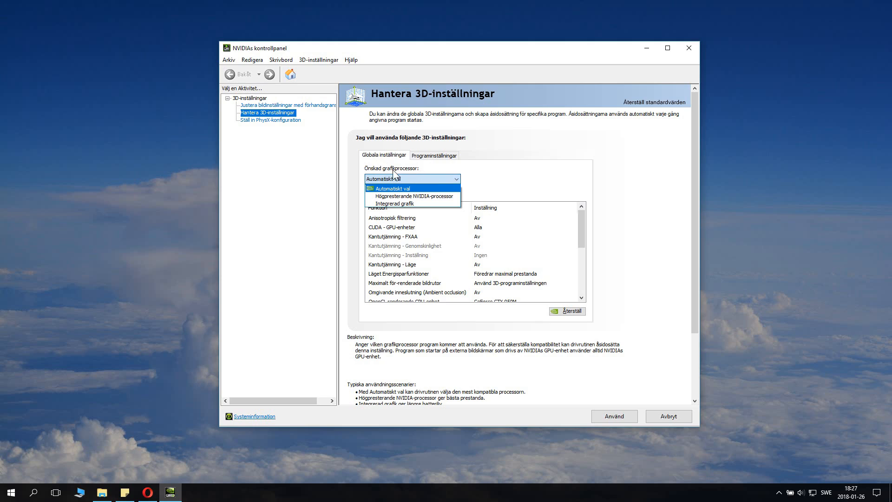
mouse_move(411, 196)
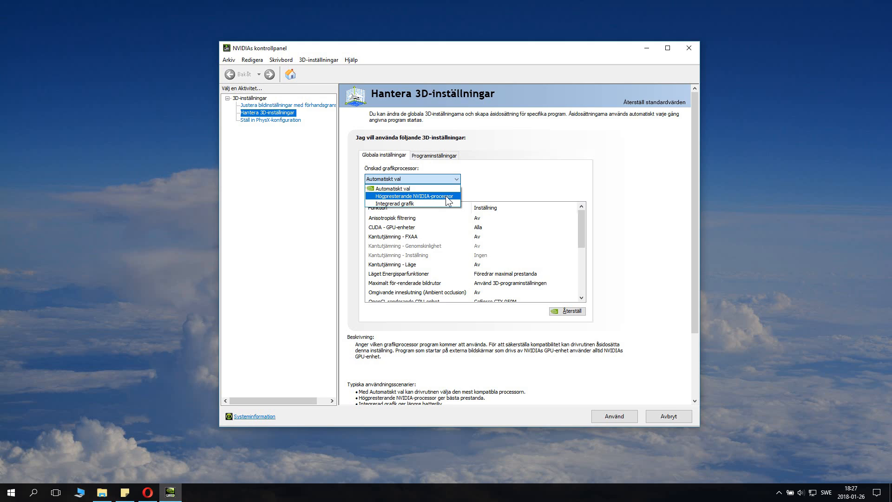
mouse_move(448, 200)
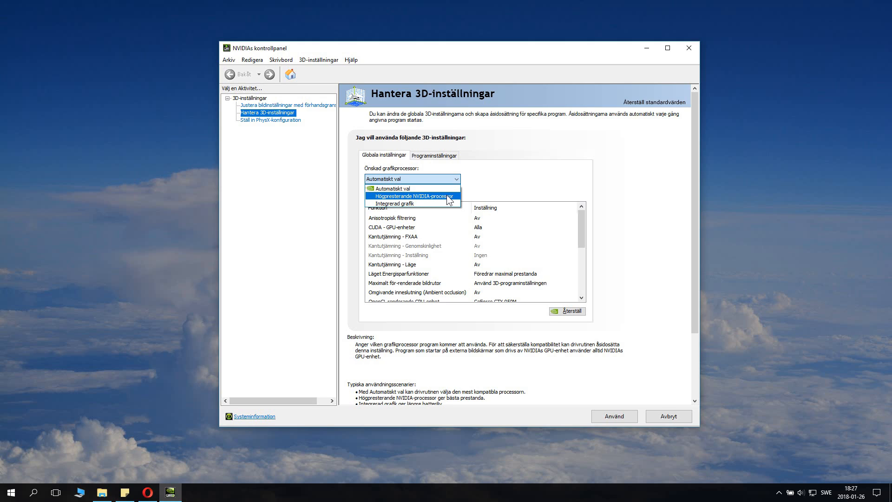
mouse_move(410, 202)
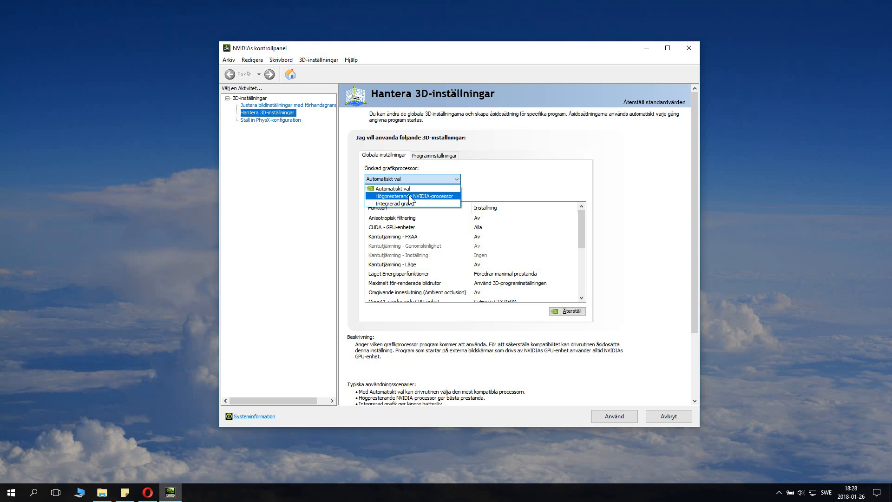
Make the high-performance NVIDIA processor the global preference and view launcher.exe's program settings.
left_click(413, 196)
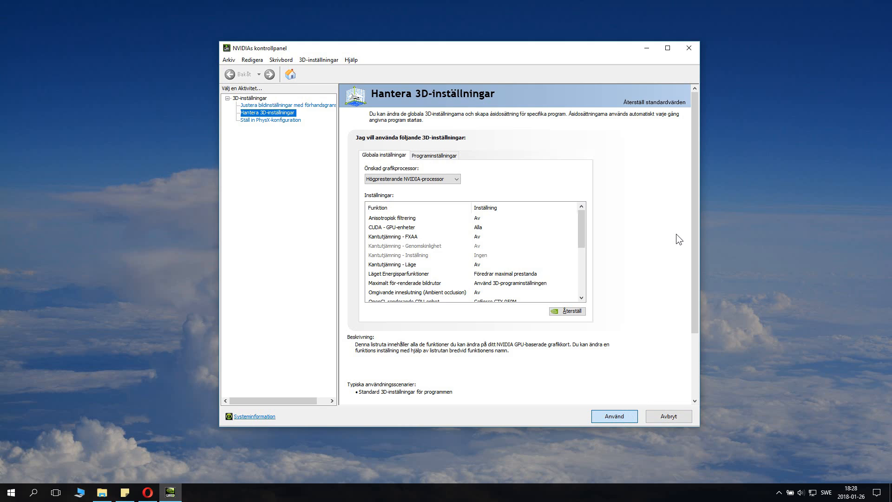
mouse_move(625, 324)
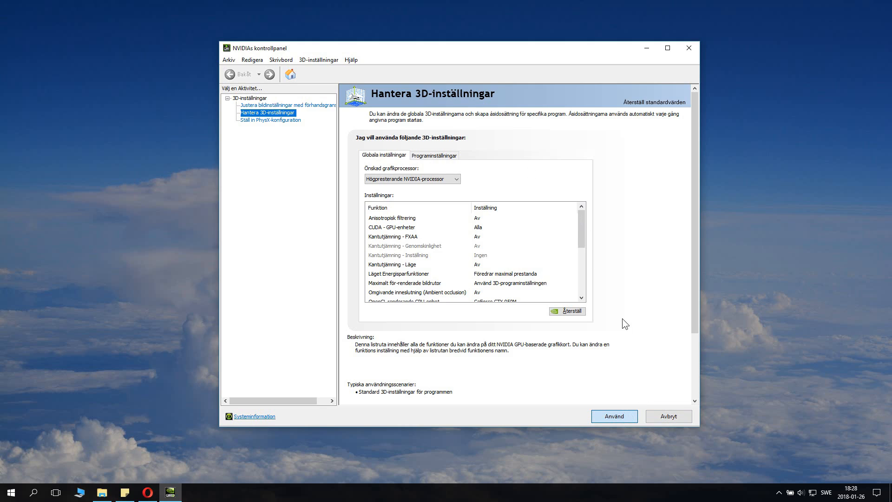
mouse_move(486, 235)
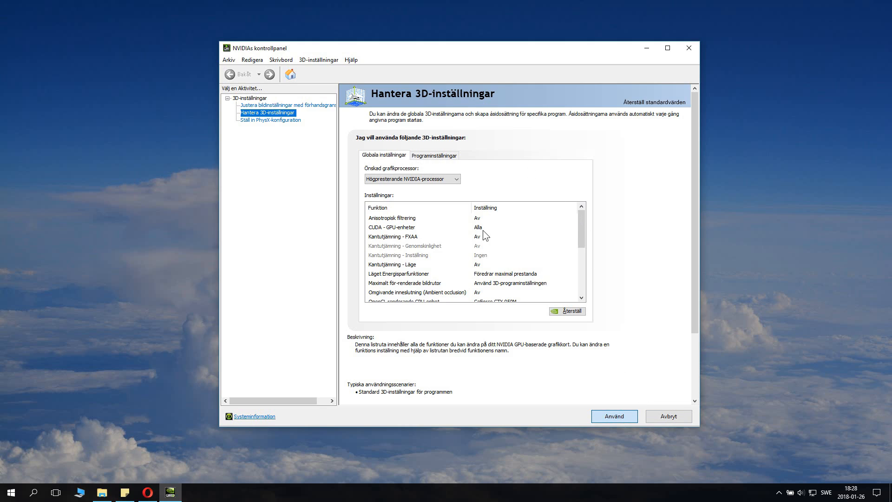
mouse_move(466, 165)
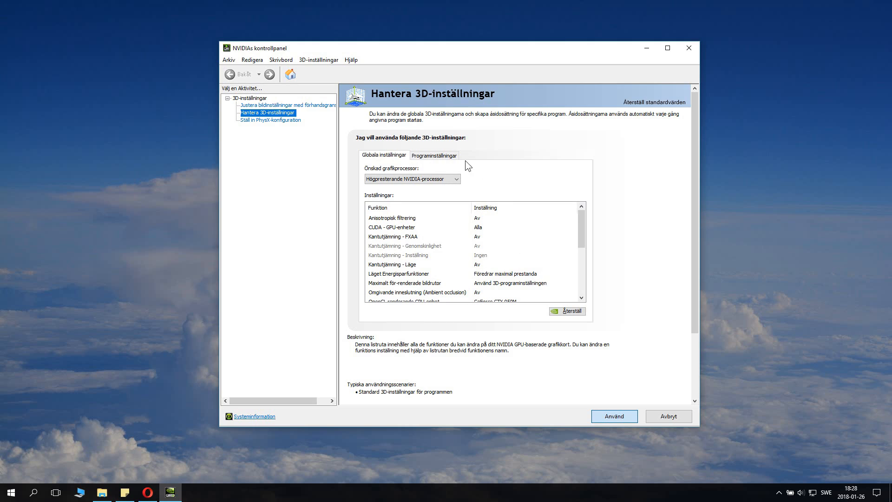
mouse_move(437, 158)
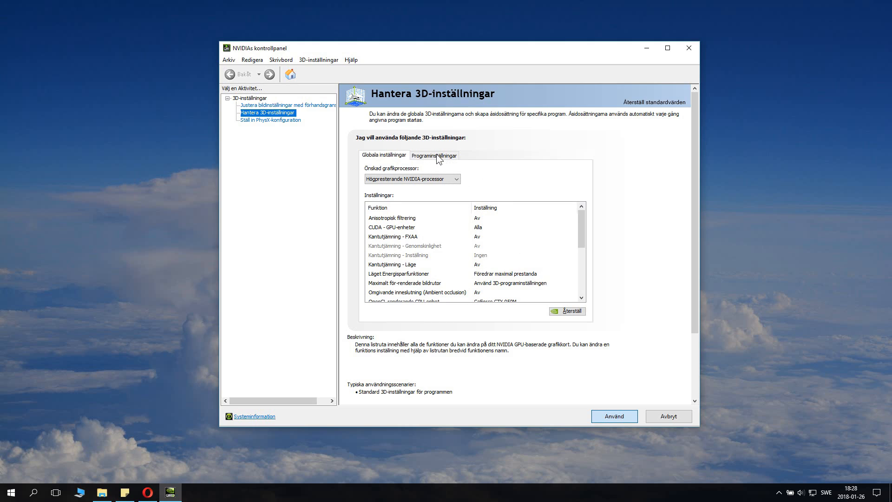
left_click(435, 155)
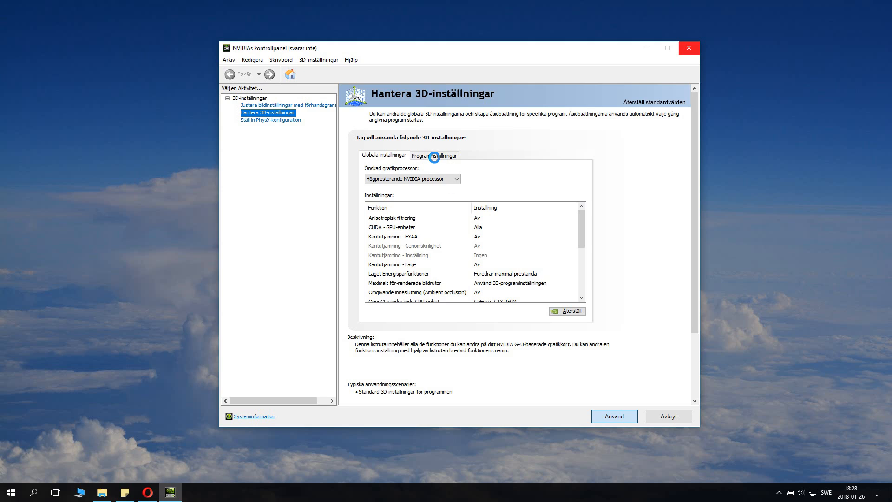
left_click(434, 155)
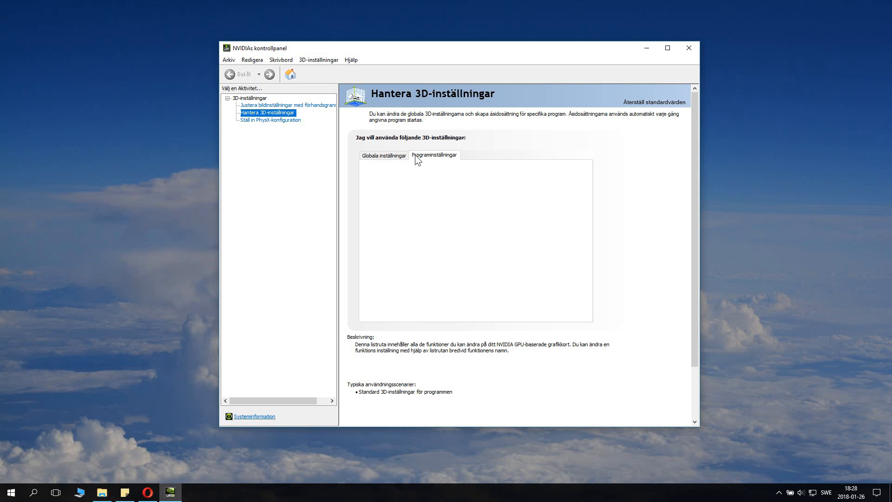
left_click(434, 155)
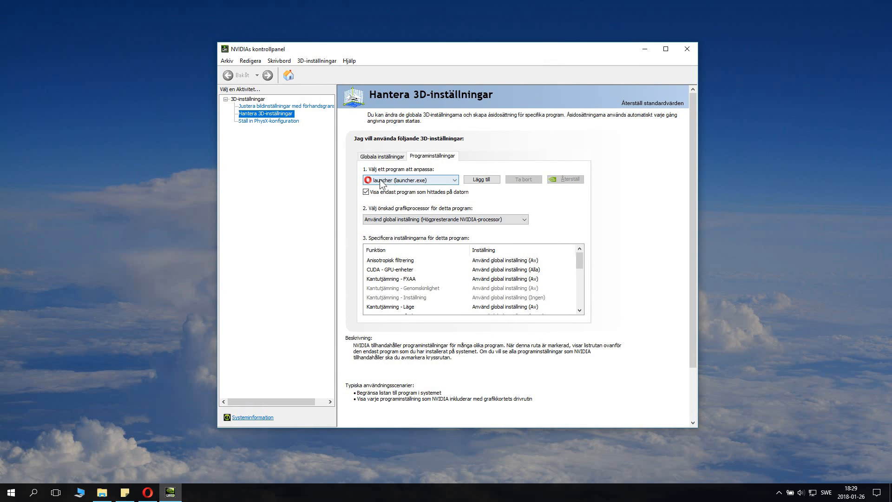
mouse_move(556, 231)
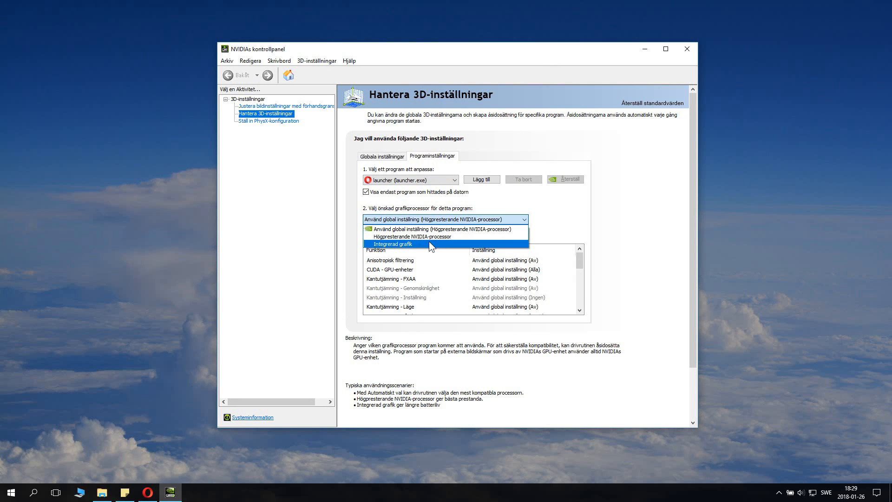
Try integrated graphics for launcher.exe, restore its global setting, and head to PhysX configuration.
left_click(394, 244)
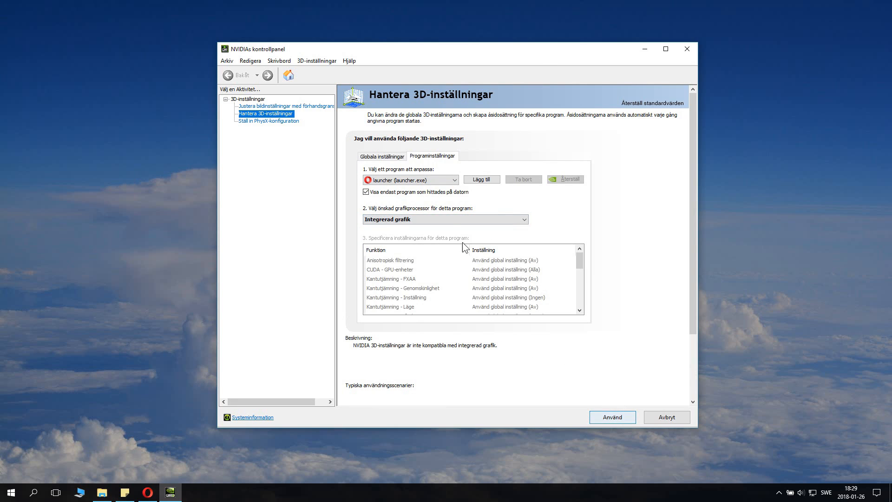
left_click(444, 220)
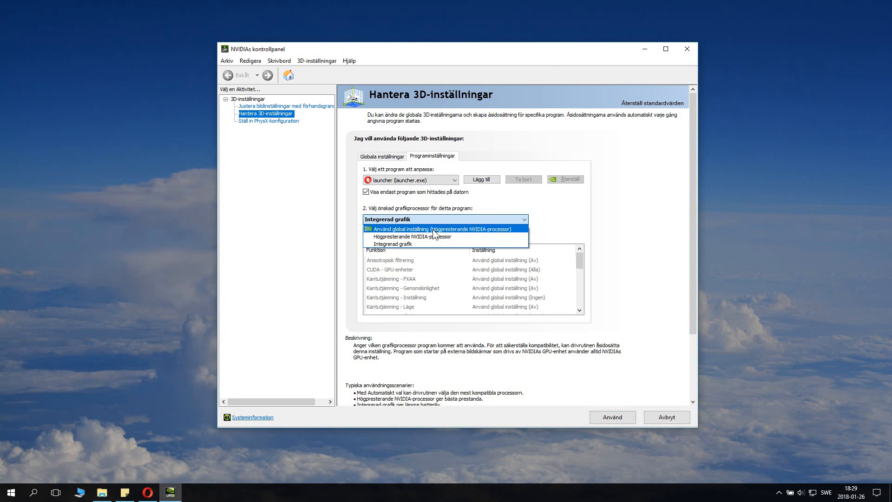
left_click(441, 229)
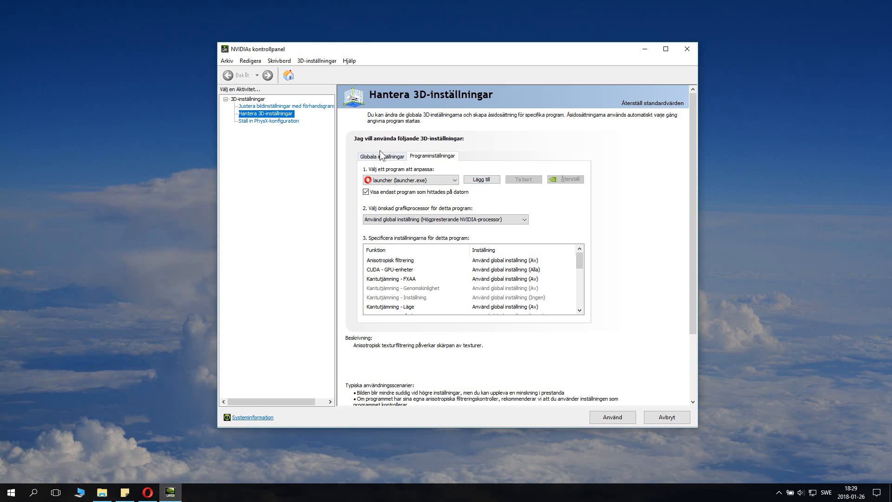
left_click(383, 156)
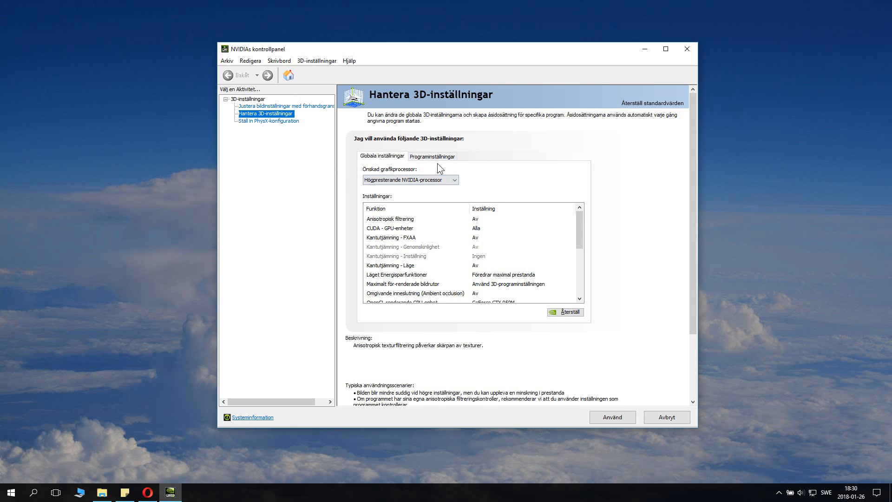
left_click(268, 121)
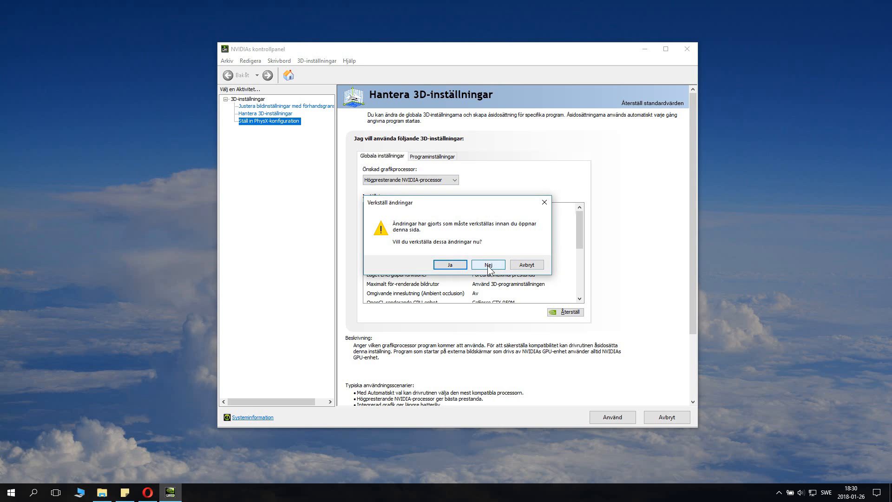
left_click(487, 264)
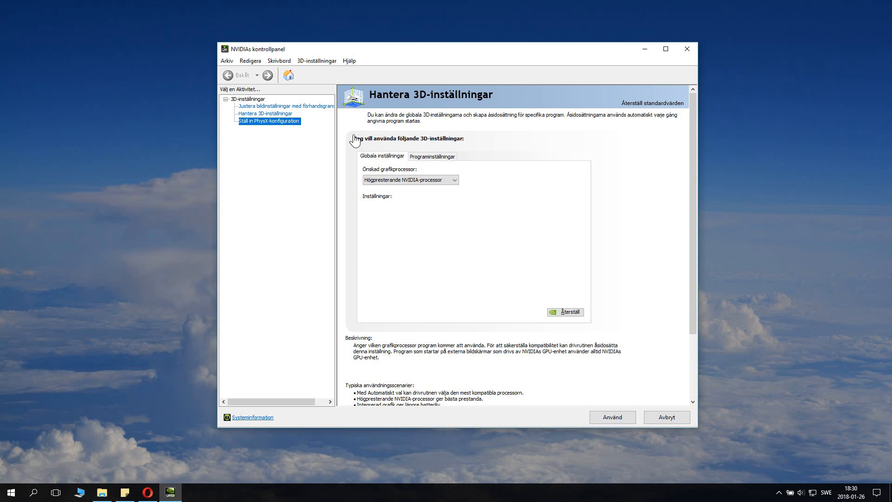
mouse_move(279, 113)
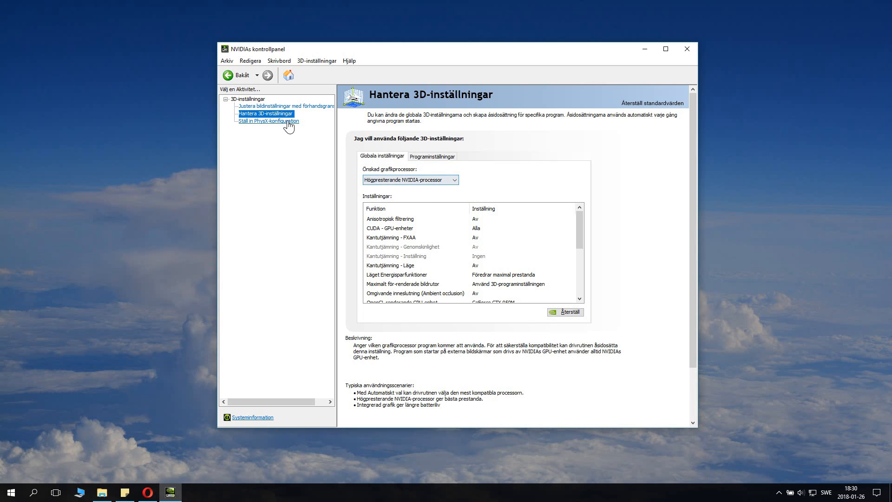
left_click(267, 121)
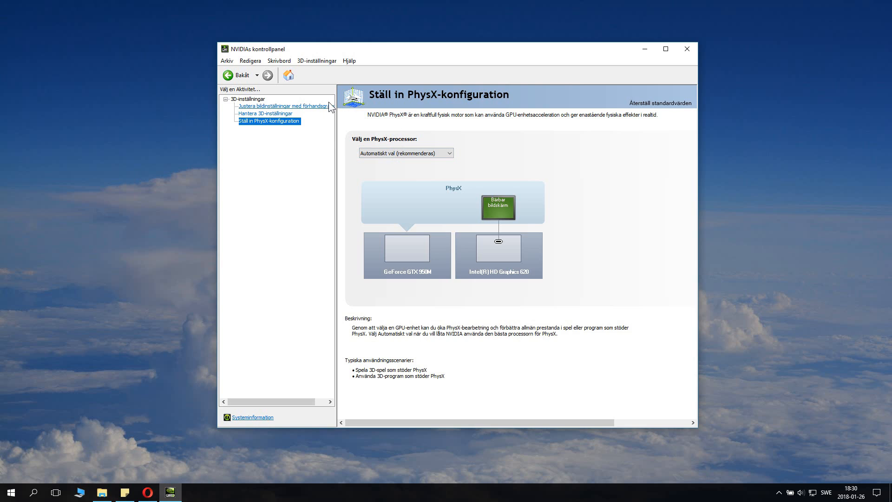
mouse_move(498, 105)
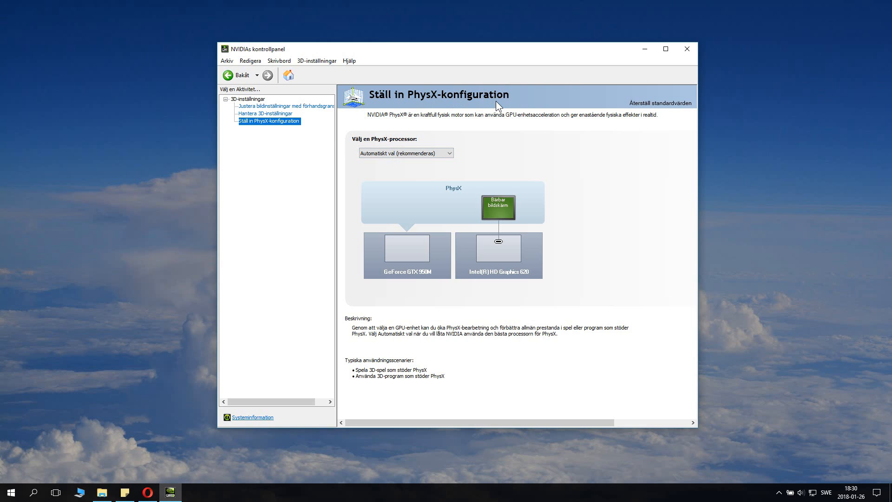
mouse_move(486, 131)
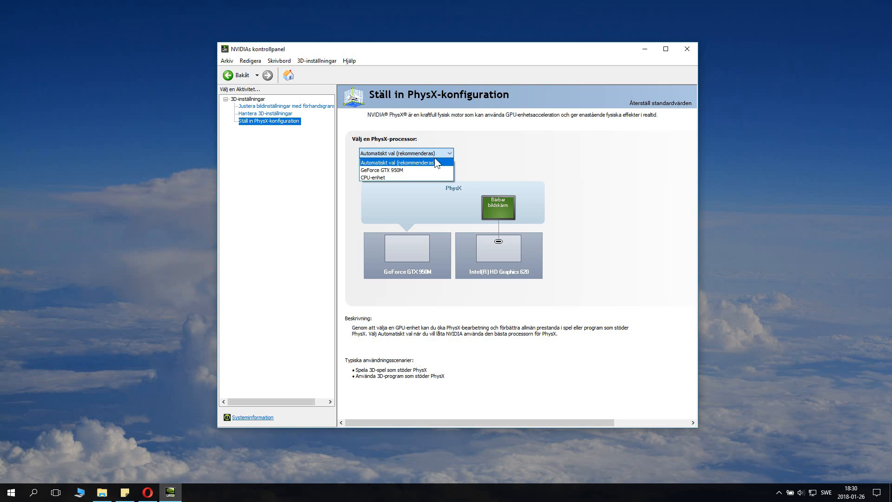
mouse_move(444, 164)
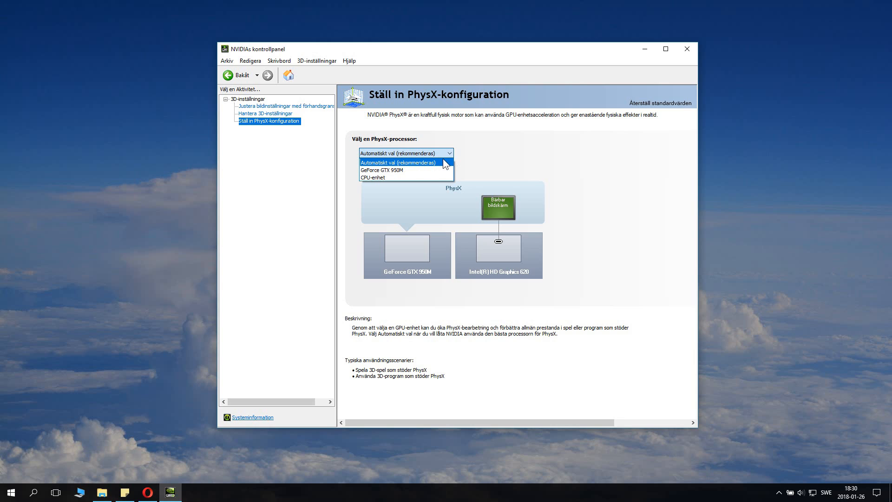
mouse_move(387, 169)
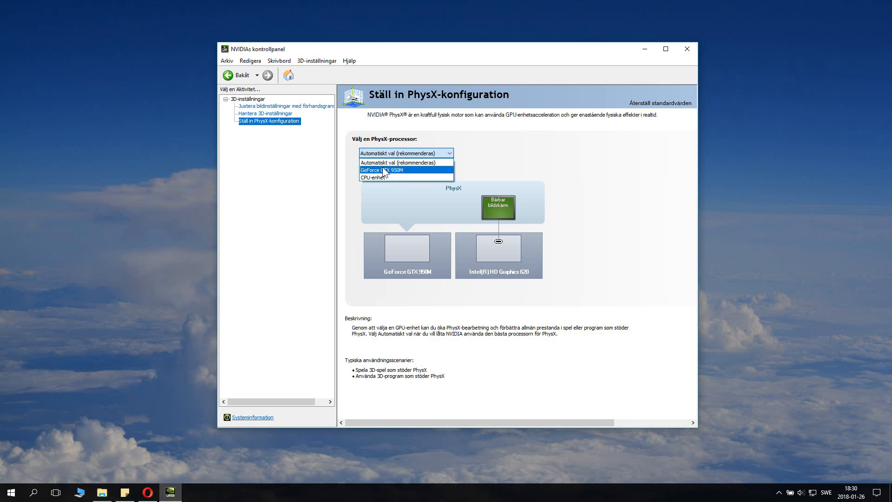
mouse_move(400, 175)
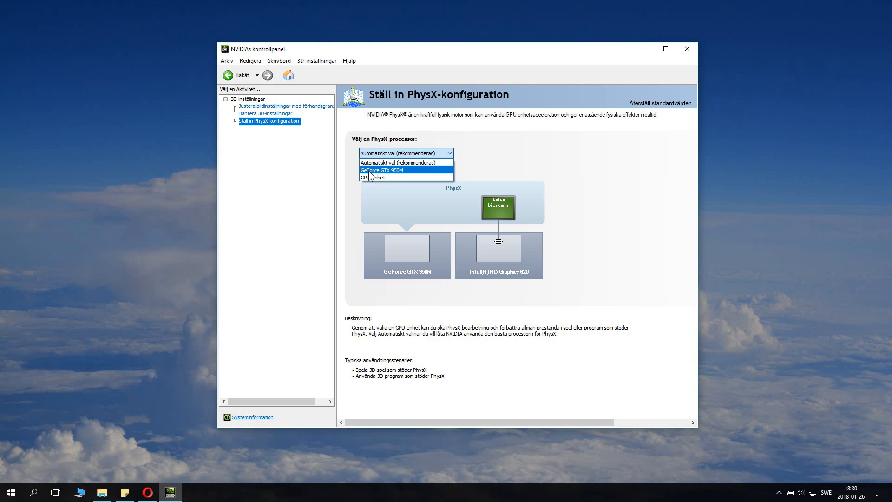
mouse_move(377, 171)
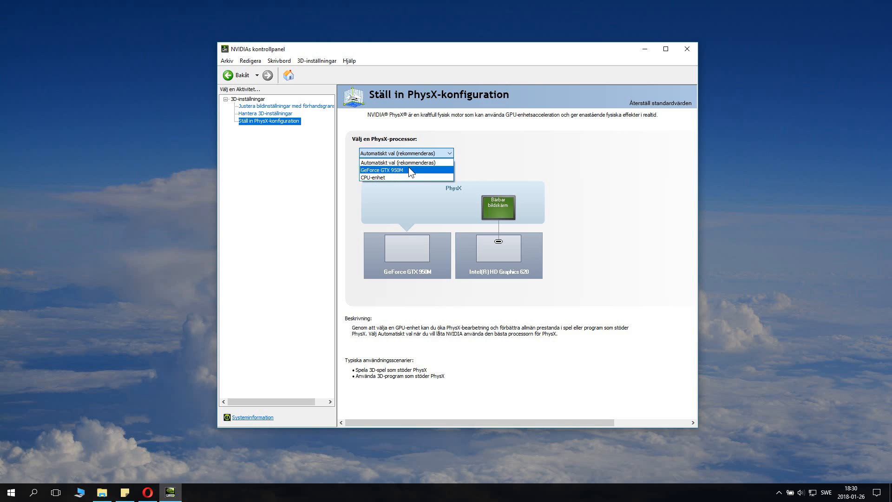
Assign PhysX processing to the GeForce GTX 950M and apply the change.
left_click(382, 169)
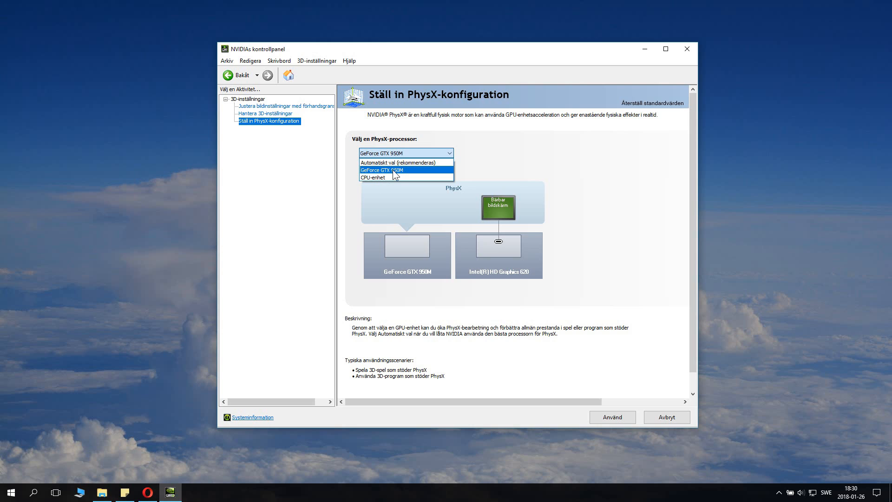
left_click(381, 170)
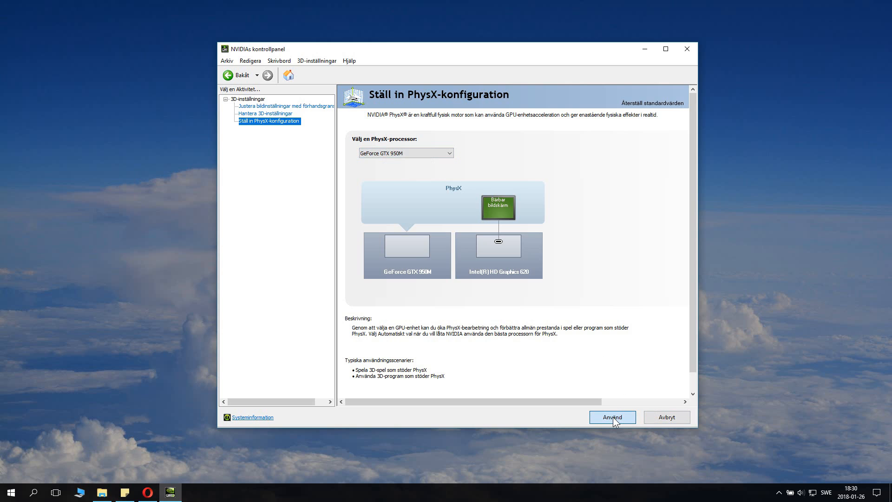
left_click(611, 417)
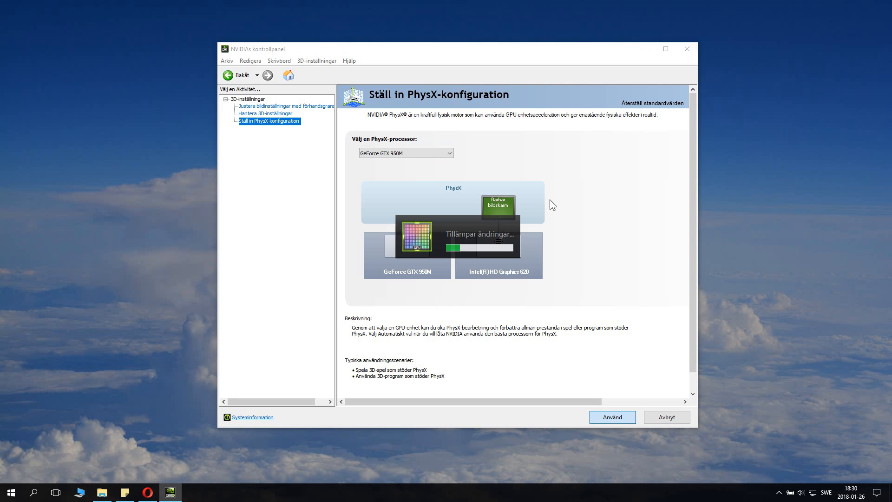
mouse_move(511, 252)
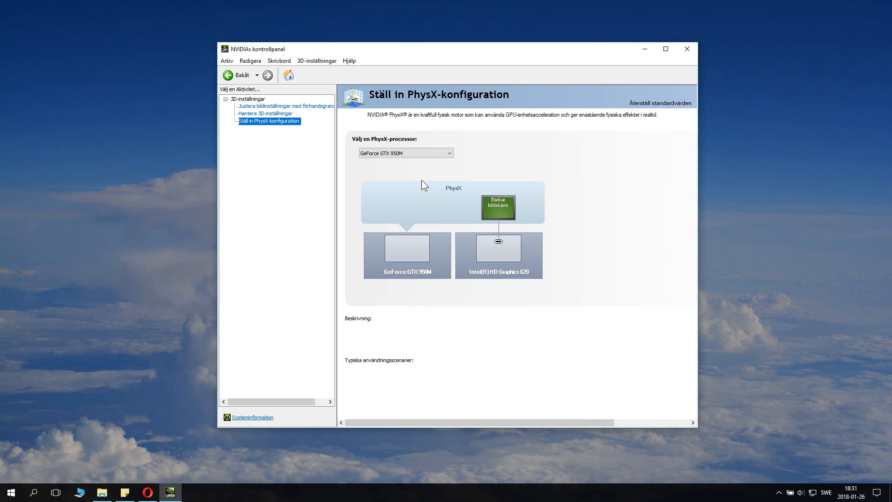
left_click(265, 114)
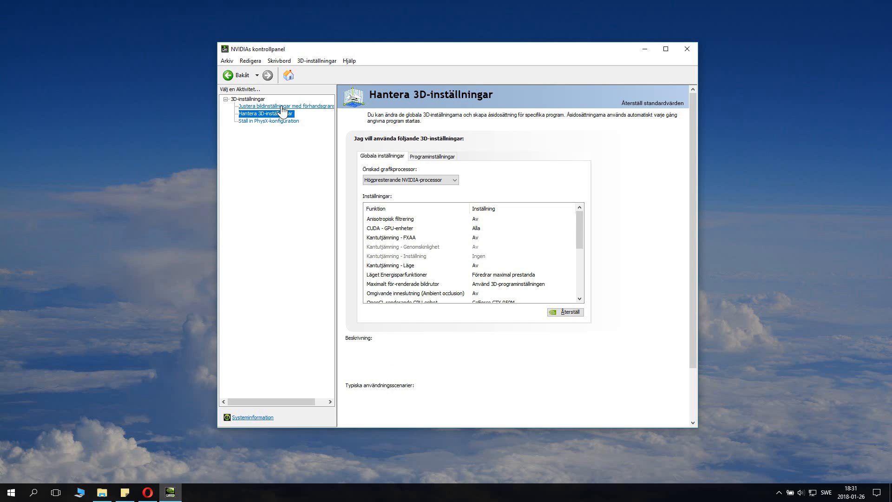
left_click(285, 106)
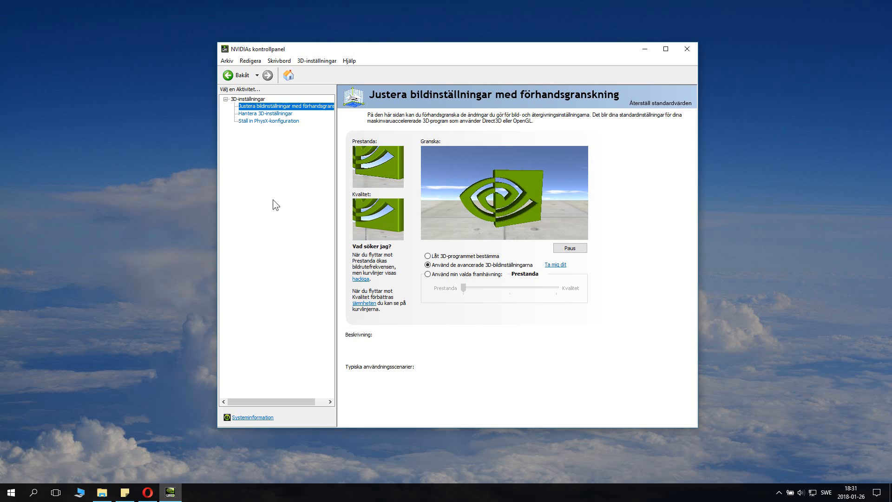
mouse_move(327, 324)
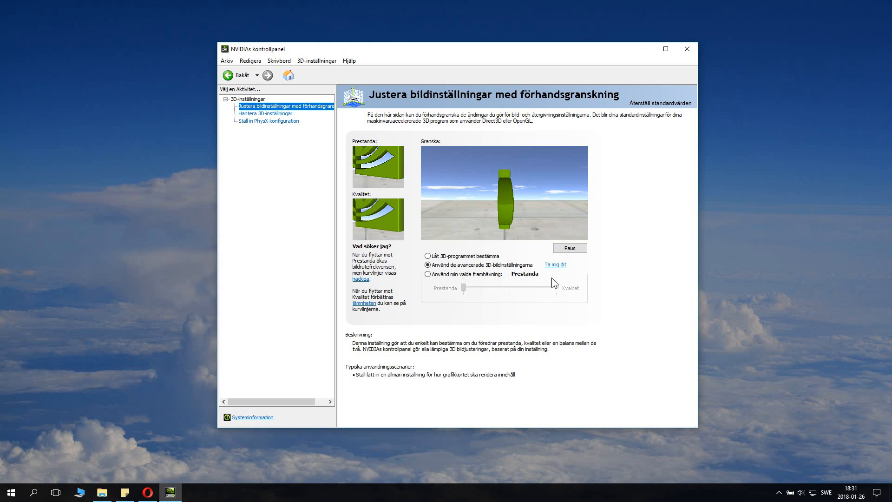
left_click(428, 265)
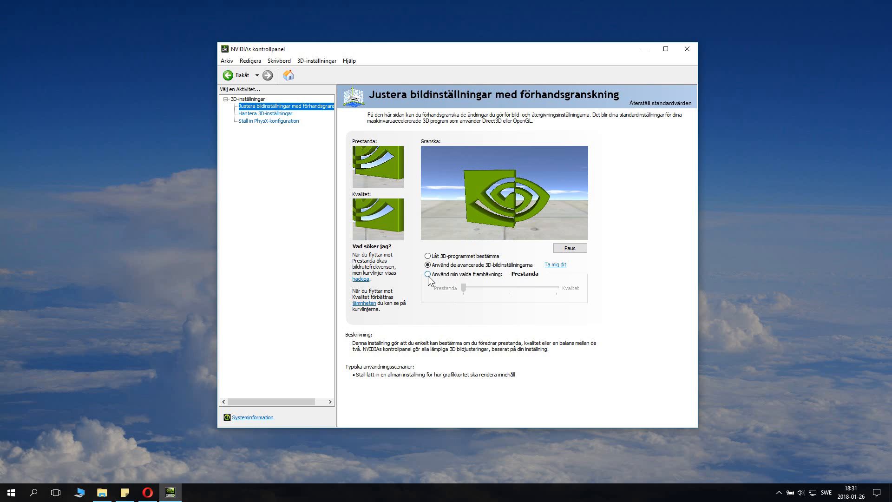
left_click(428, 273)
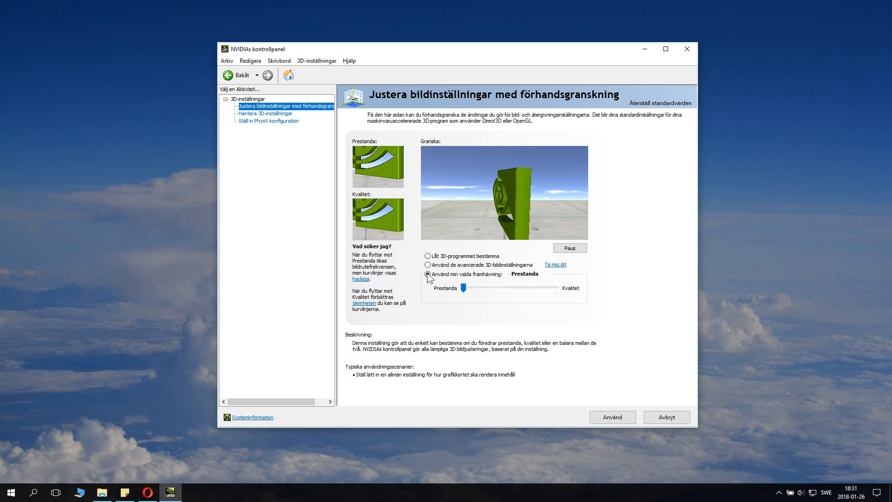
left_click(428, 265)
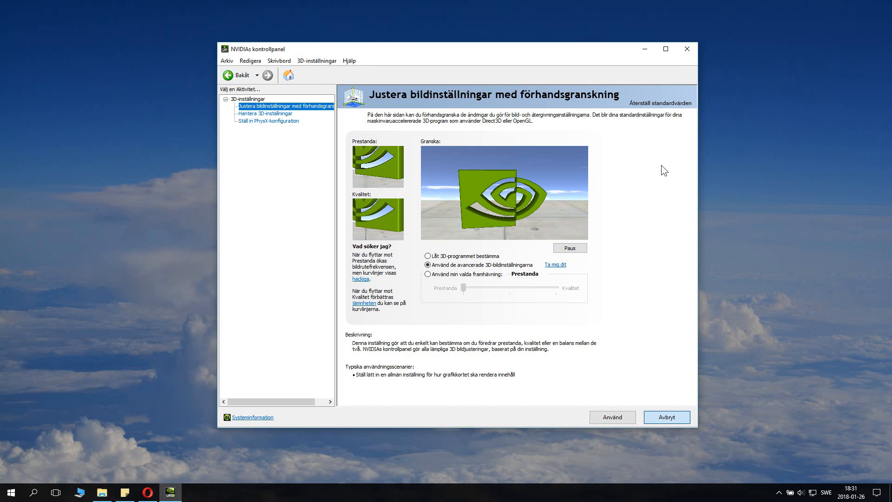
mouse_move(619, 51)
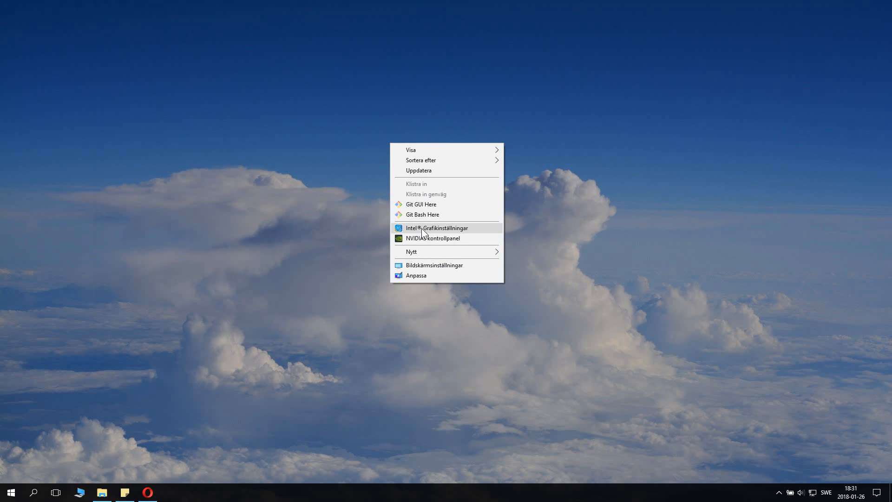
mouse_move(468, 233)
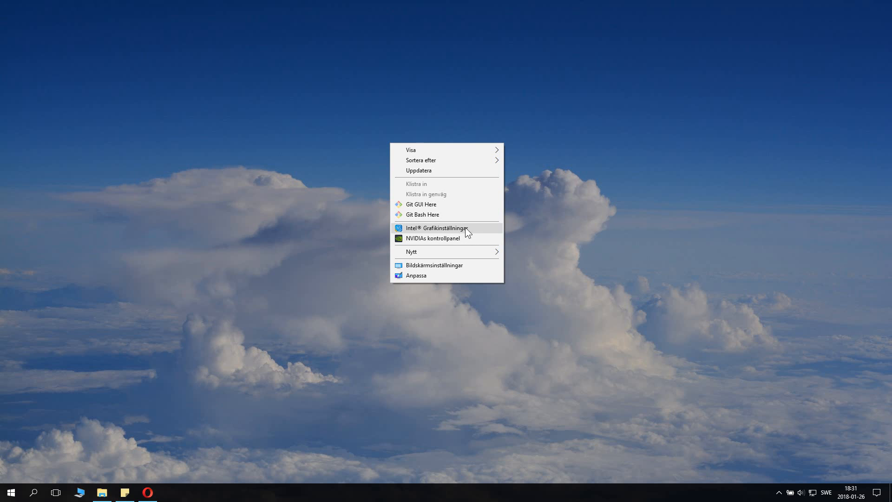
Launch Intel Graphics Settings from the desktop context menu.
left_click(438, 228)
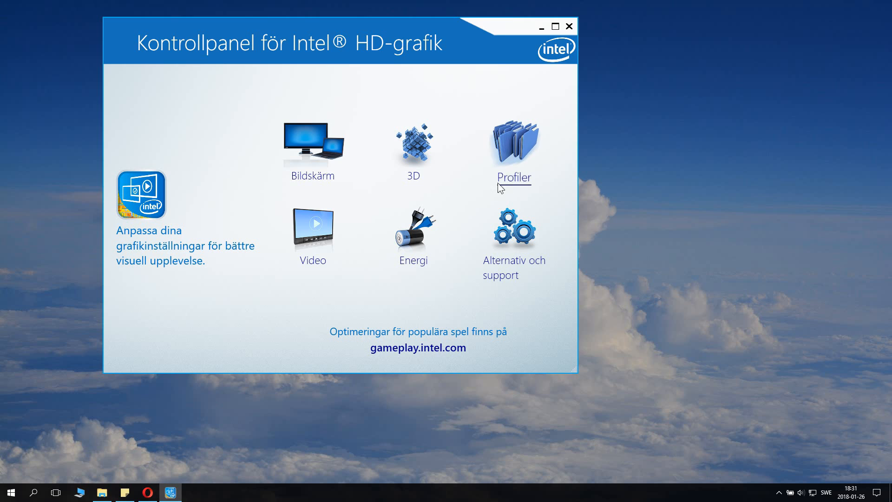
mouse_move(414, 263)
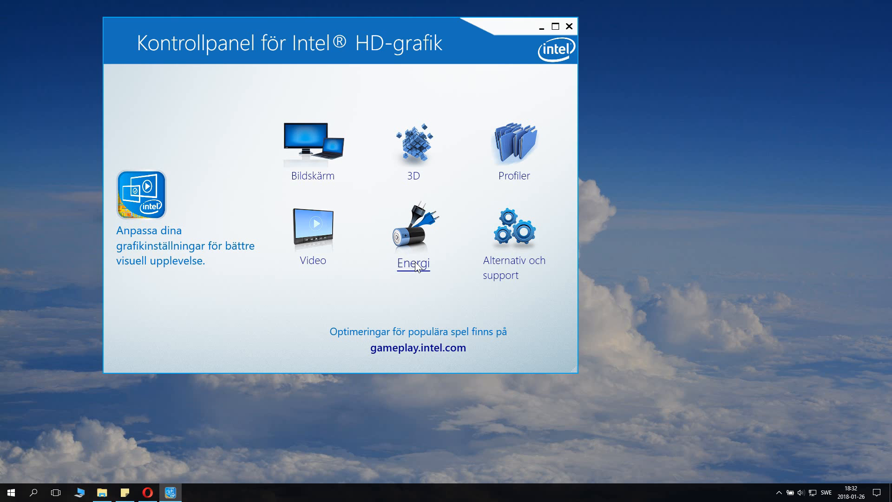
Set on-battery display power saving to Maximum Quality, apply and keep it, then close the panel.
left_click(413, 263)
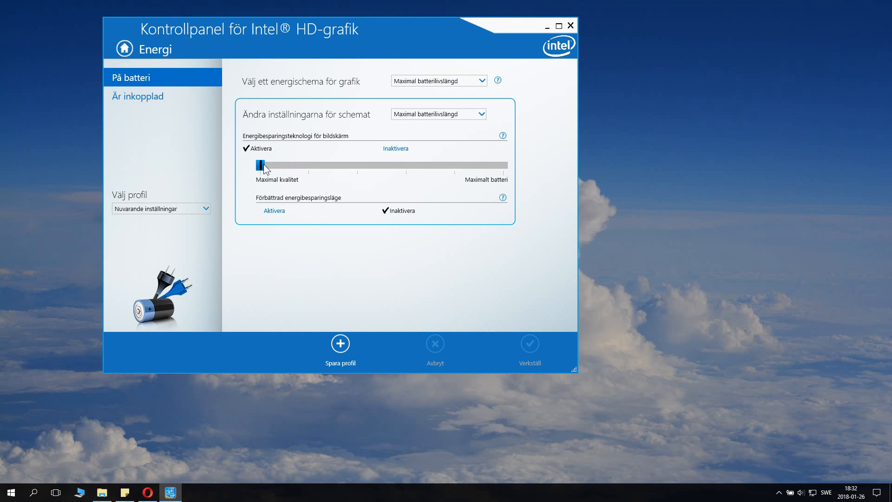
left_click_drag(264, 165, 503, 166)
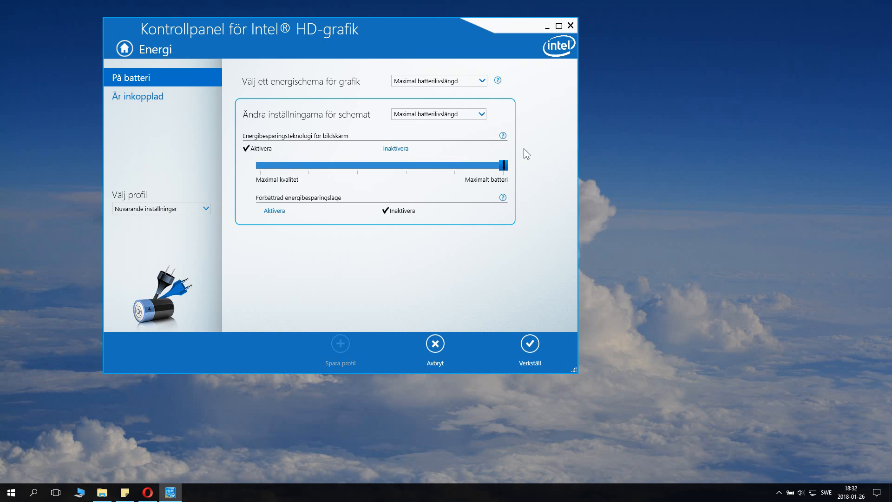
mouse_move(517, 163)
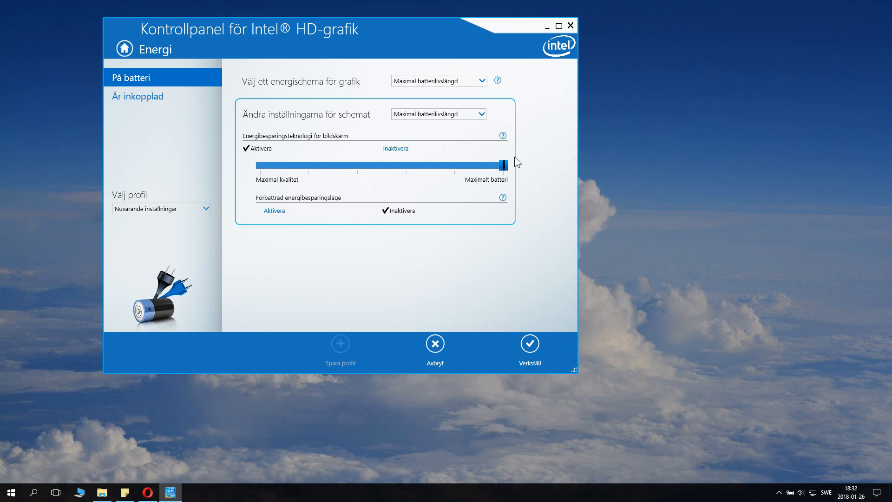
left_click_drag(501, 165, 455, 165)
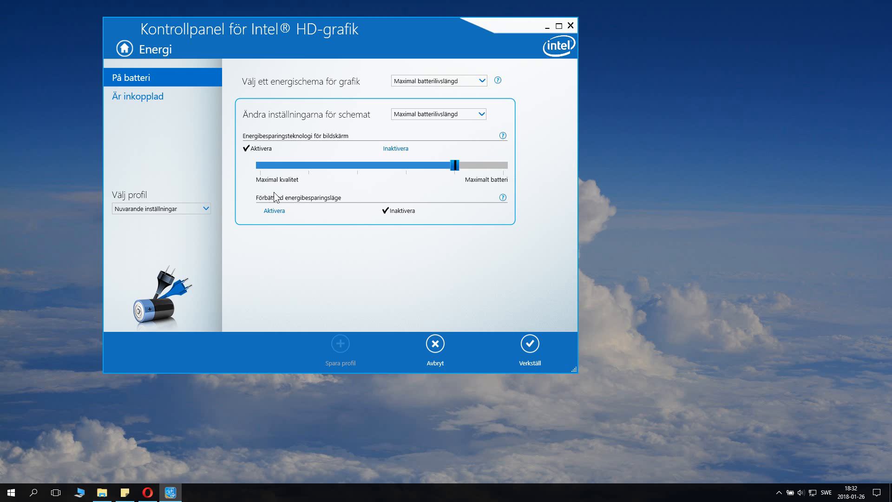
left_click_drag(453, 165, 260, 165)
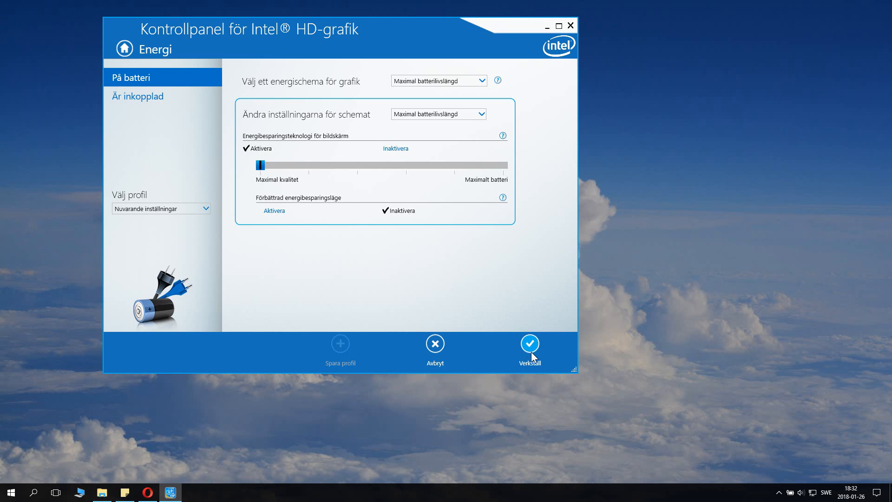
left_click(529, 344)
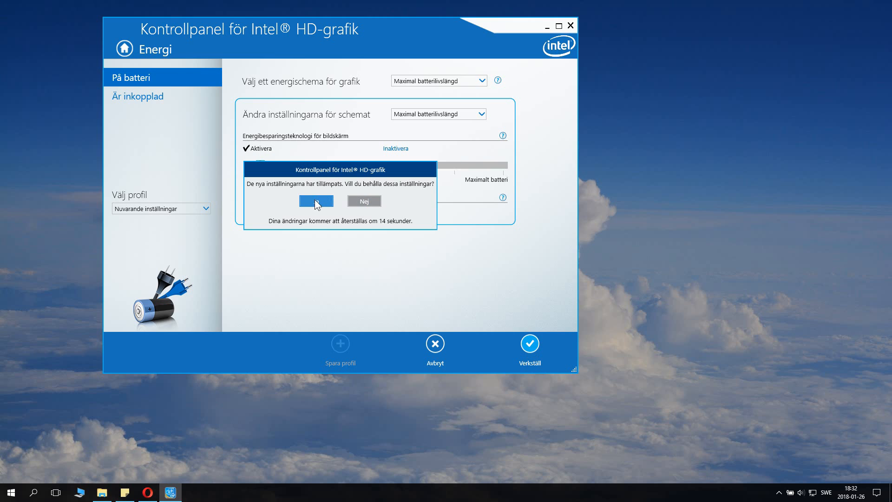
left_click(316, 201)
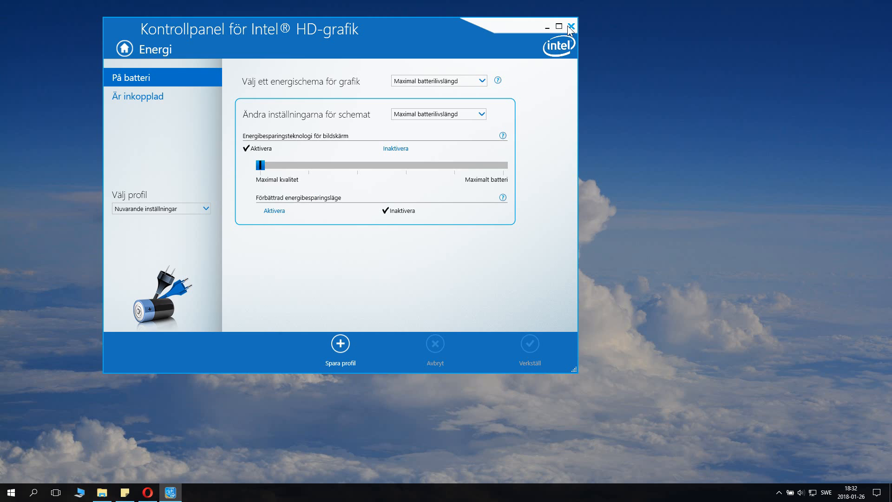
left_click(572, 27)
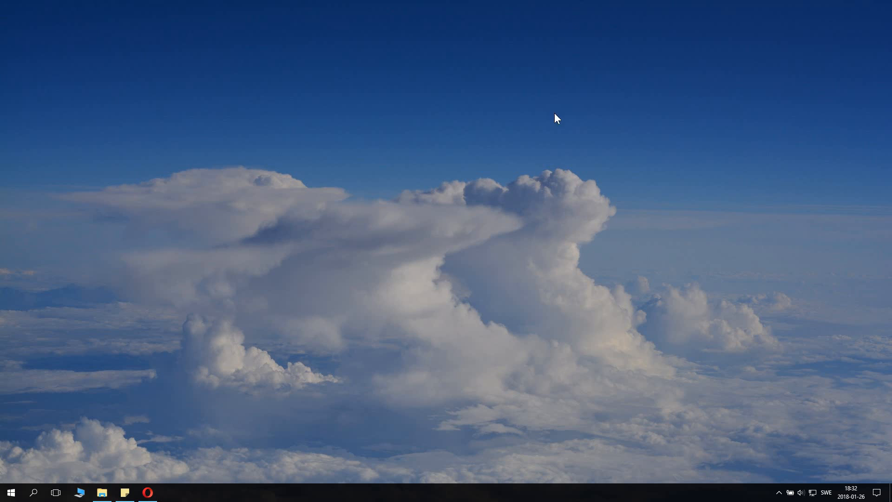
mouse_move(420, 201)
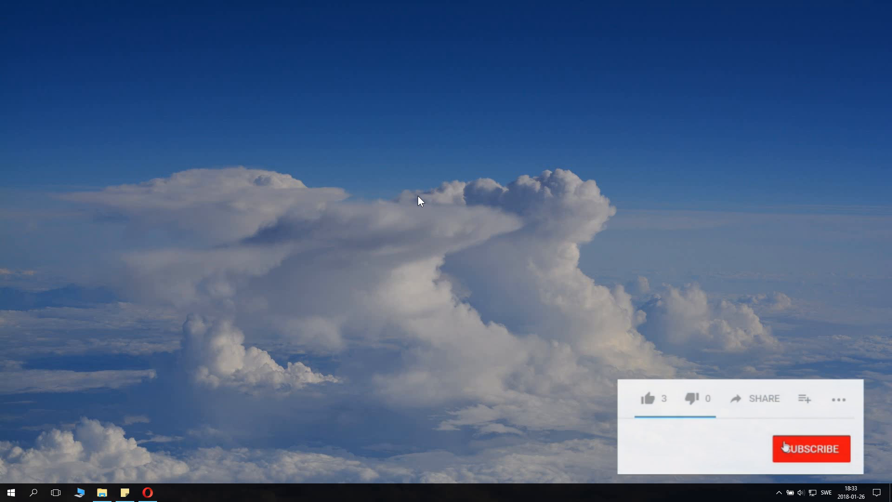
left_click(811, 448)
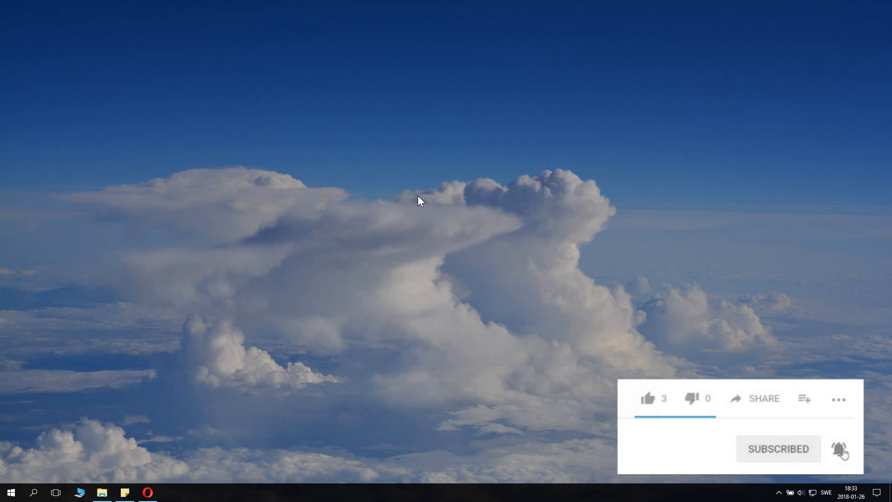
left_click(648, 399)
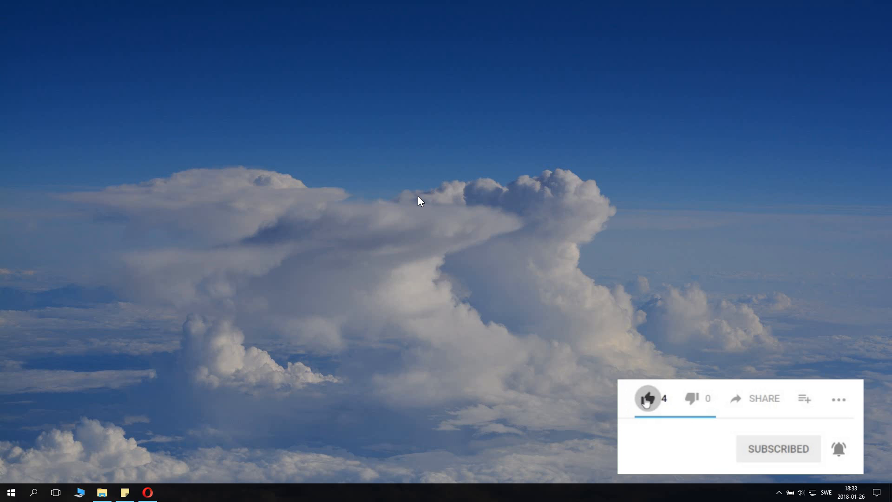